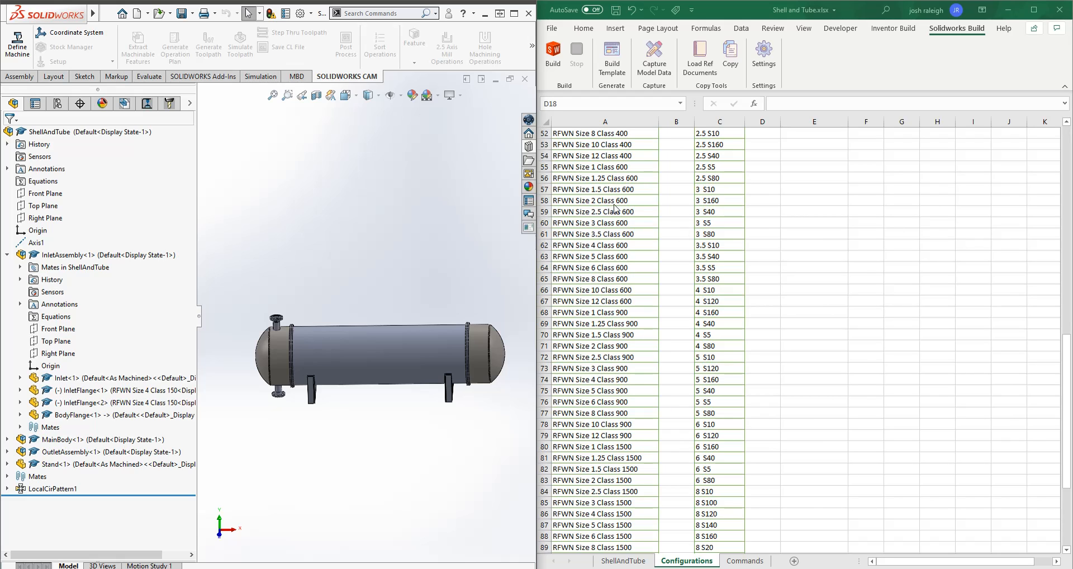
- Show the ShellAndTube build sheet and scroll across to its Vessel Options table
{"action": "left_click", "coordinate": [627, 560]}
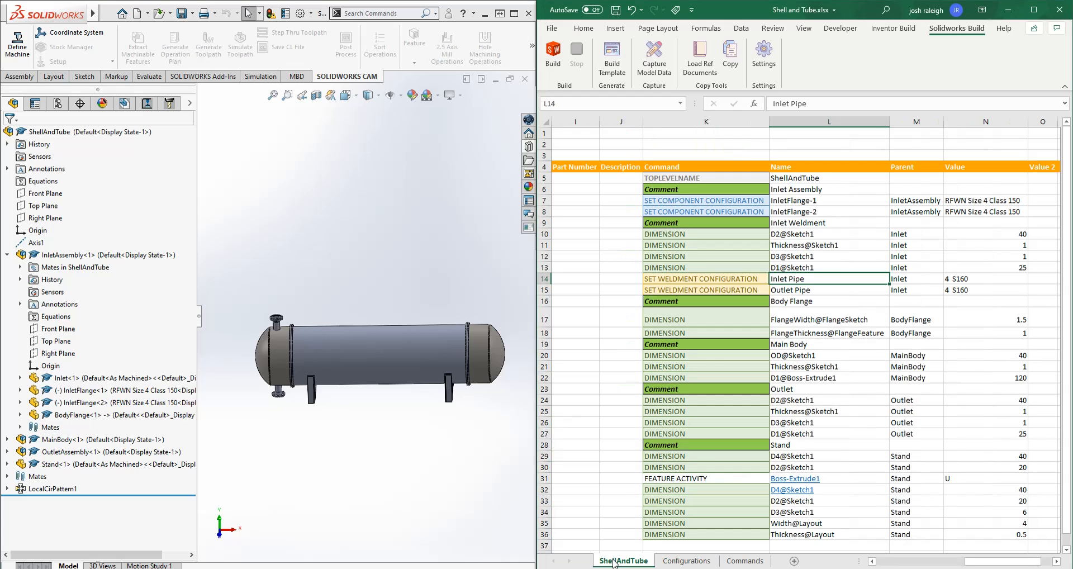
{"action": "mouse_move", "coordinate": [618, 336]}
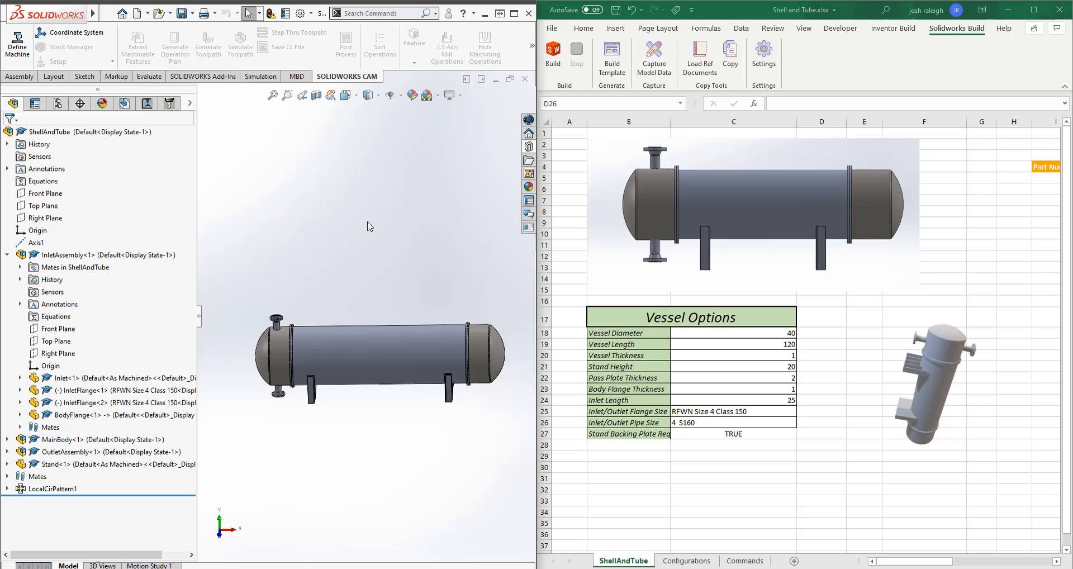
{"action": "mouse_move", "coordinate": [326, 282]}
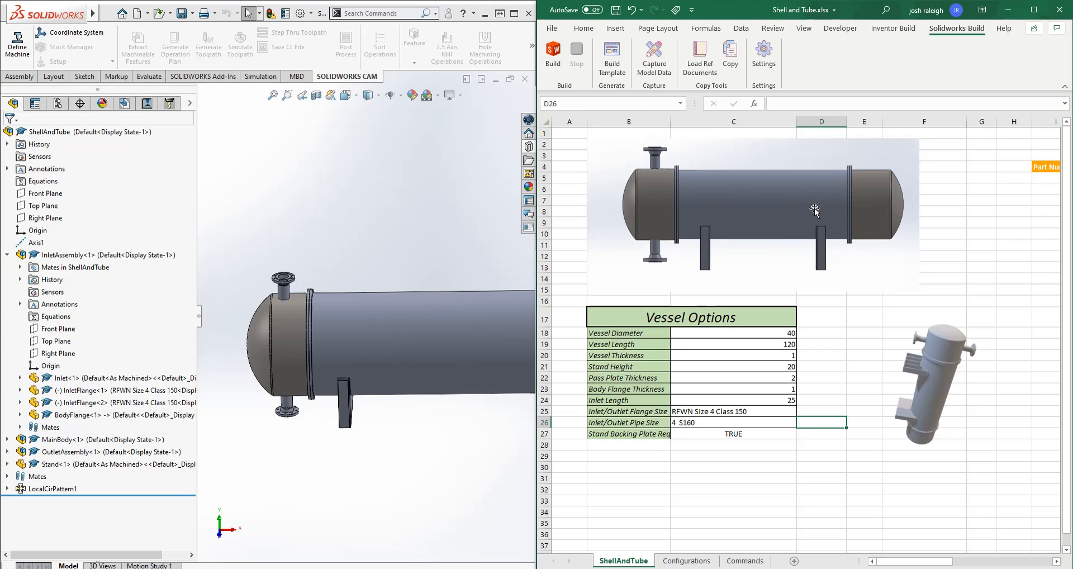
{"action": "mouse_move", "coordinate": [944, 383]}
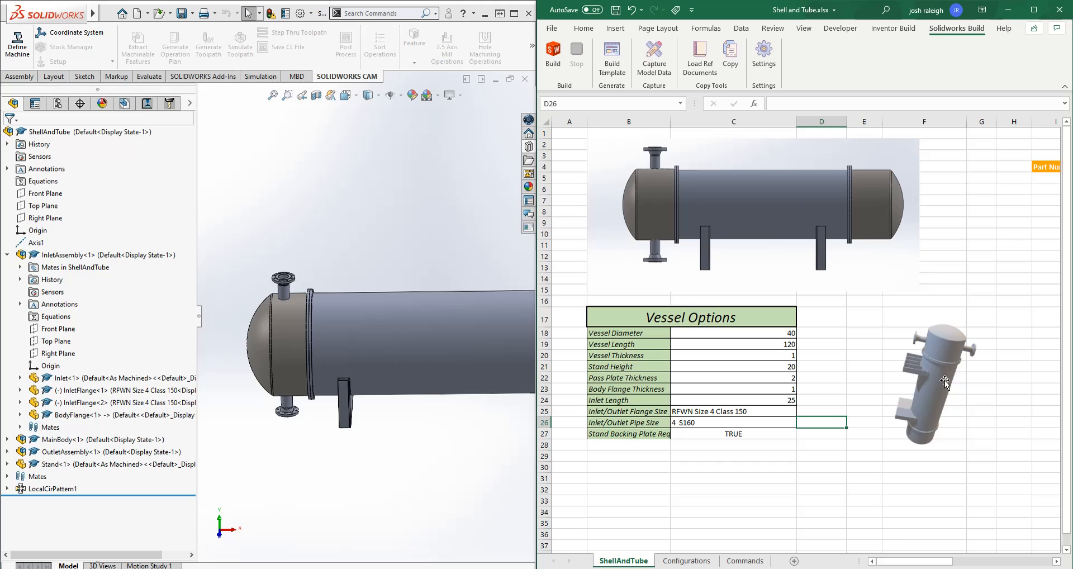
{"action": "scroll", "scroll_direction": "right", "scroll_amount": 3}
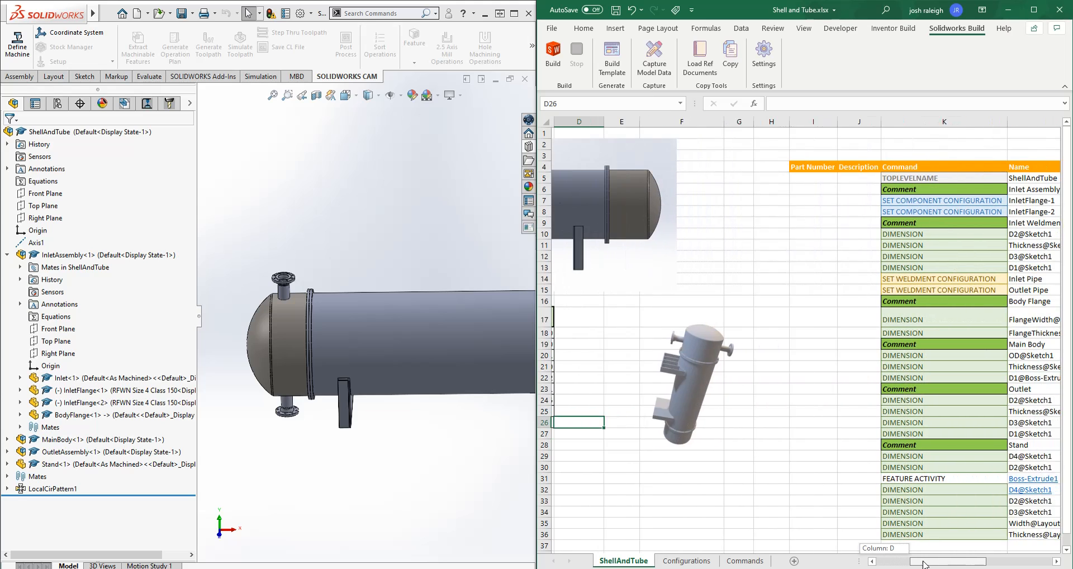
{"action": "scroll", "scroll_direction": "right", "scroll_amount": 3}
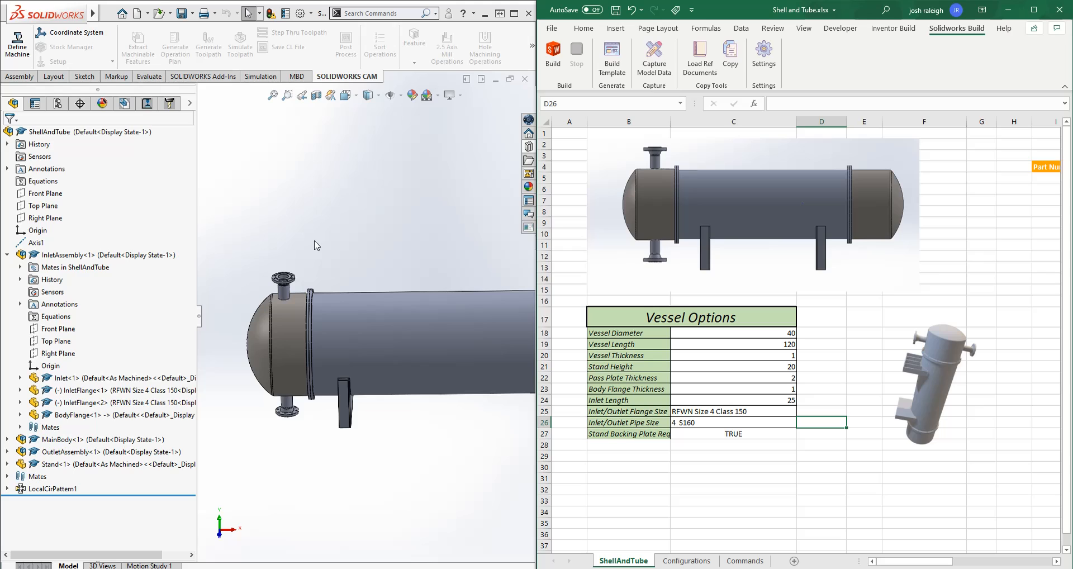
- Review the Vessel Options values: pass plate thickness, vessel diameter and vessel thickness
{"action": "left_click", "coordinate": [732, 377]}
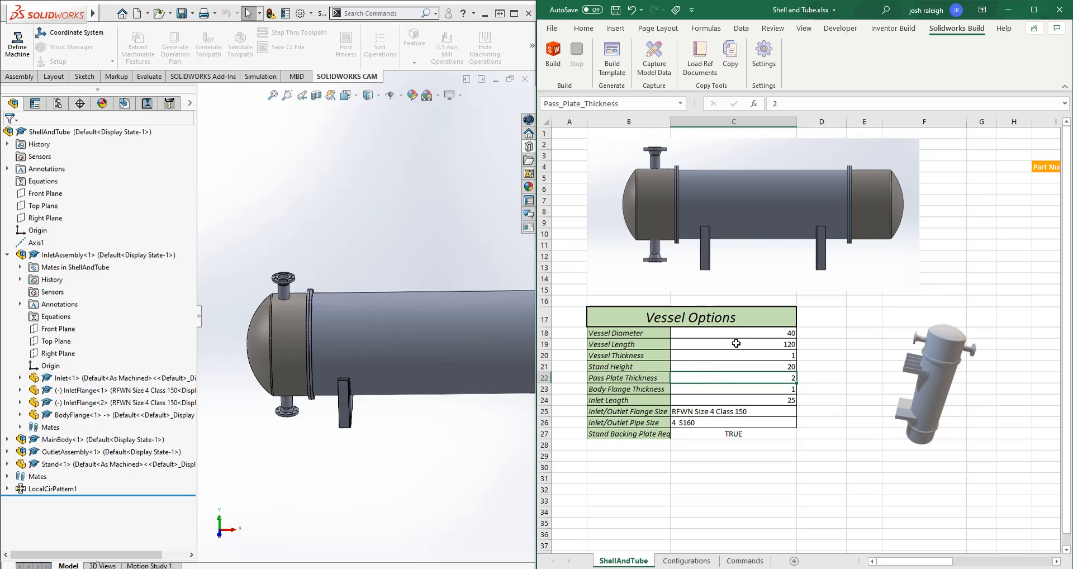
{"action": "left_click", "coordinate": [744, 333]}
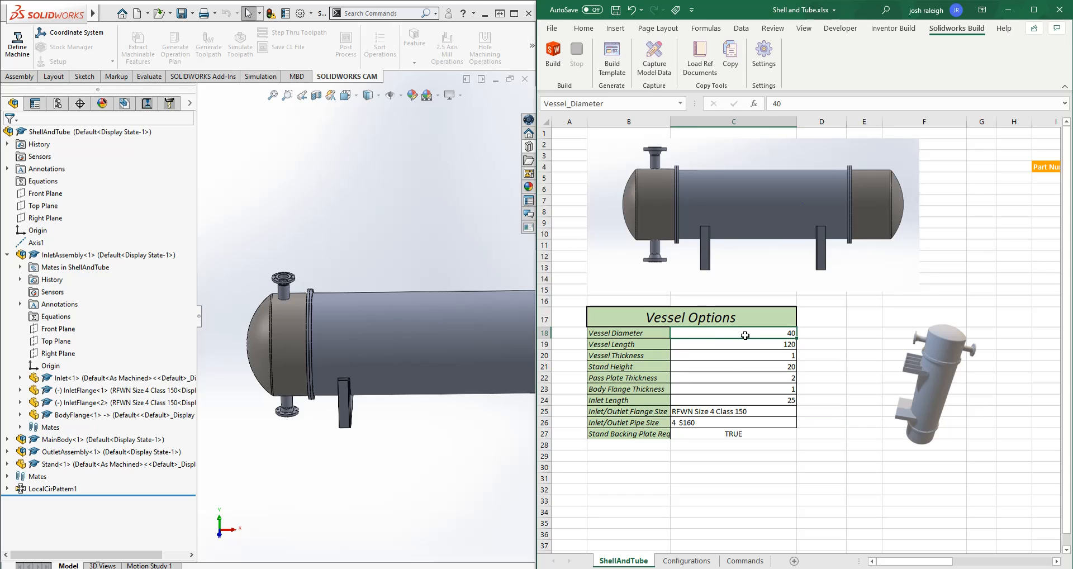
{"action": "left_click", "coordinate": [731, 356]}
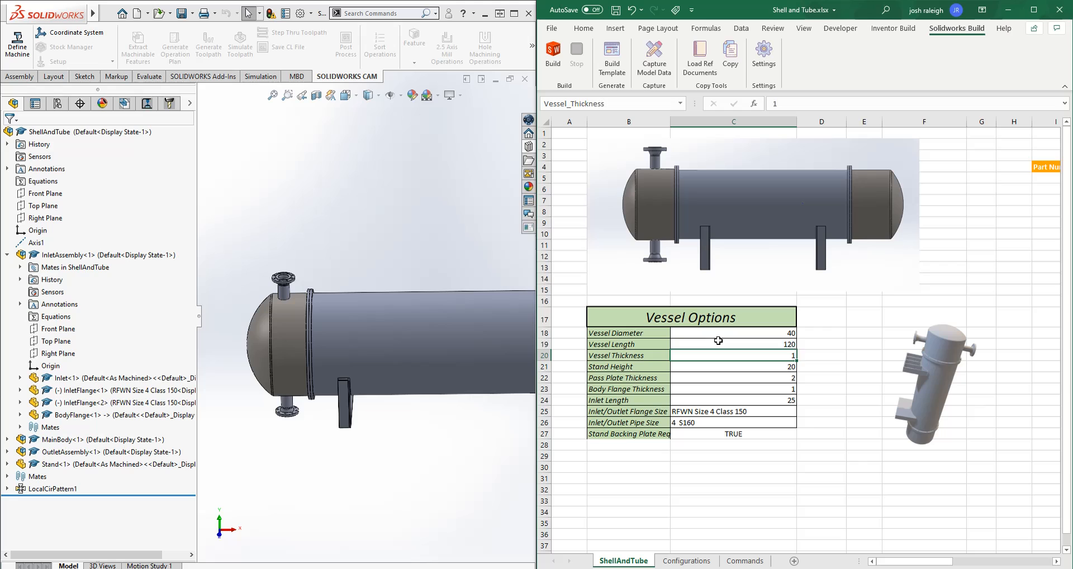
{"action": "left_click", "coordinate": [733, 467]}
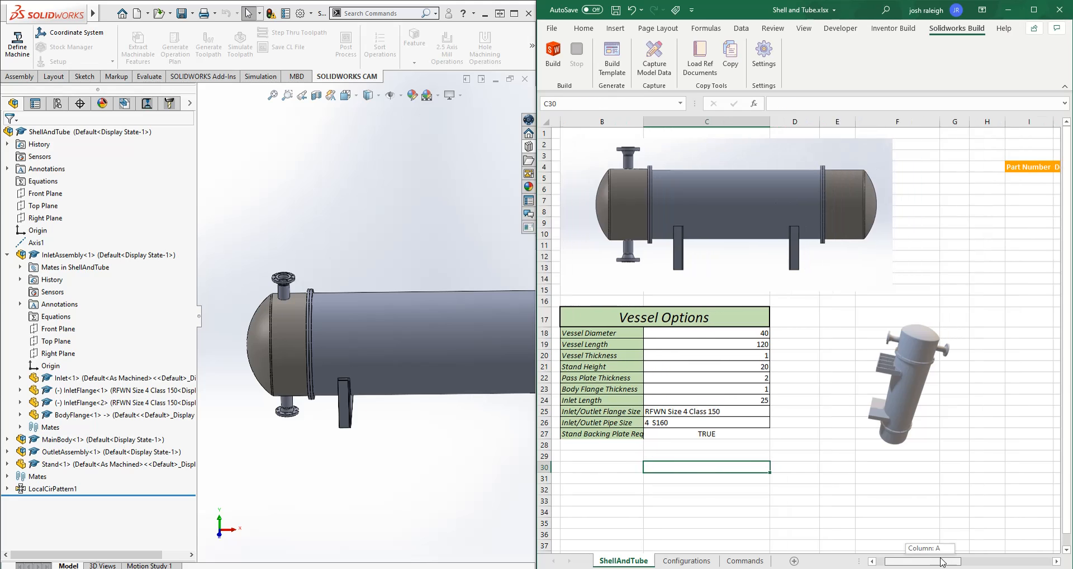
{"action": "scroll", "scroll_direction": "right", "scroll_amount": 3}
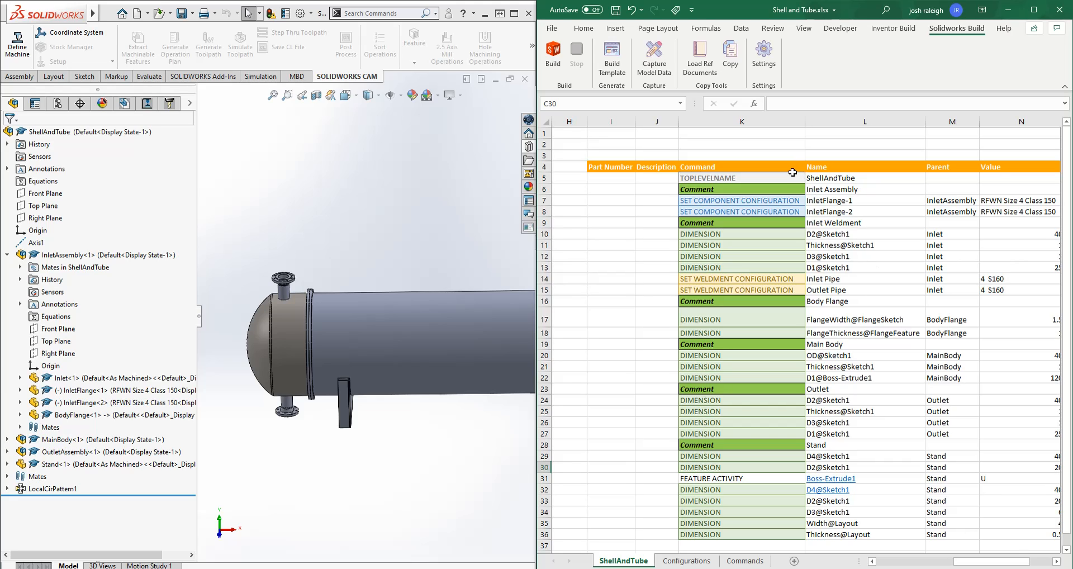
- Inspect the TOPLEVELNAME ShellAndTube row and the Inlet Assembly comment in the command table
{"action": "left_click", "coordinate": [742, 177]}
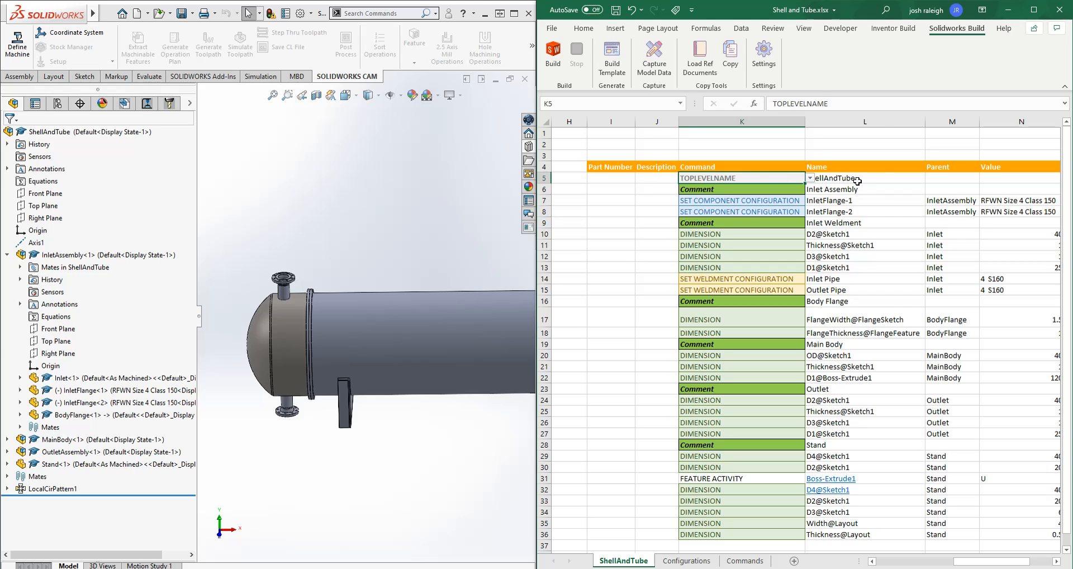
{"action": "left_click", "coordinate": [847, 178]}
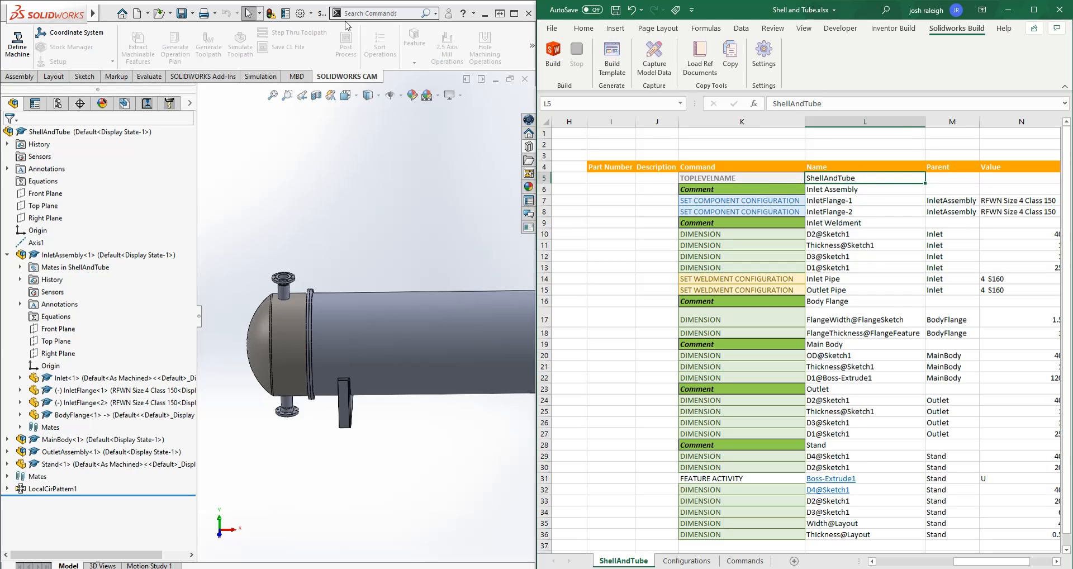
{"action": "left_click", "coordinate": [47, 131]}
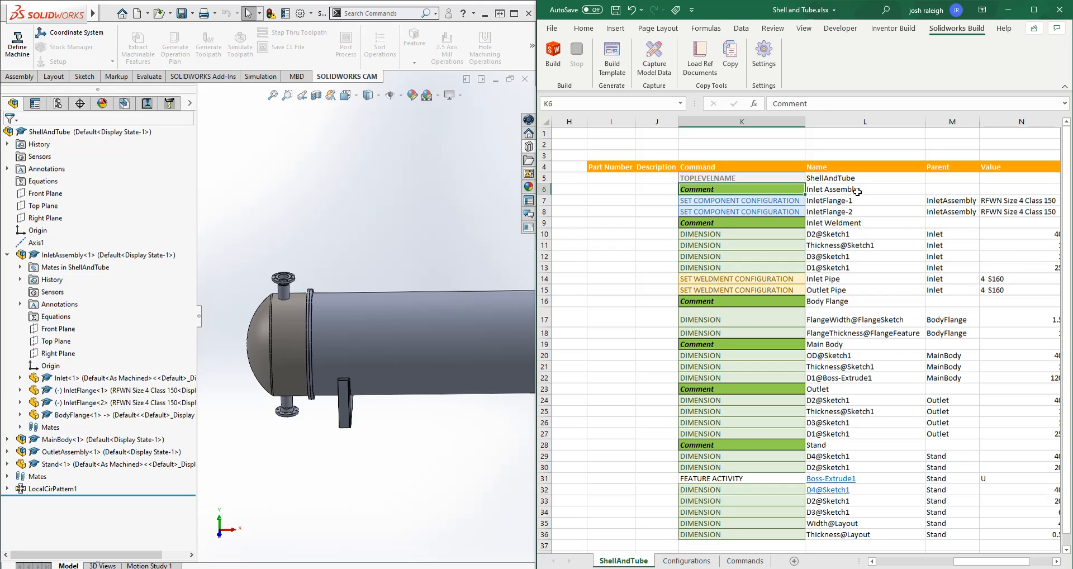
{"action": "left_click", "coordinate": [832, 188]}
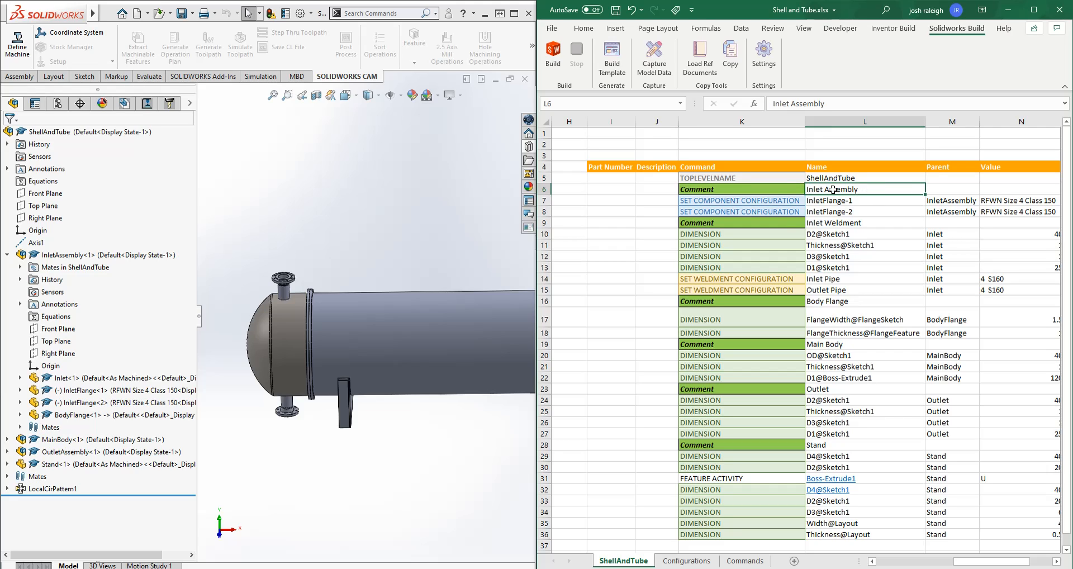
- Inspect the SET COMPONENT CONFIGURATION rows for InletFlange-1/-2 and highlight InletAssembly in the model
{"action": "left_click", "coordinate": [740, 200]}
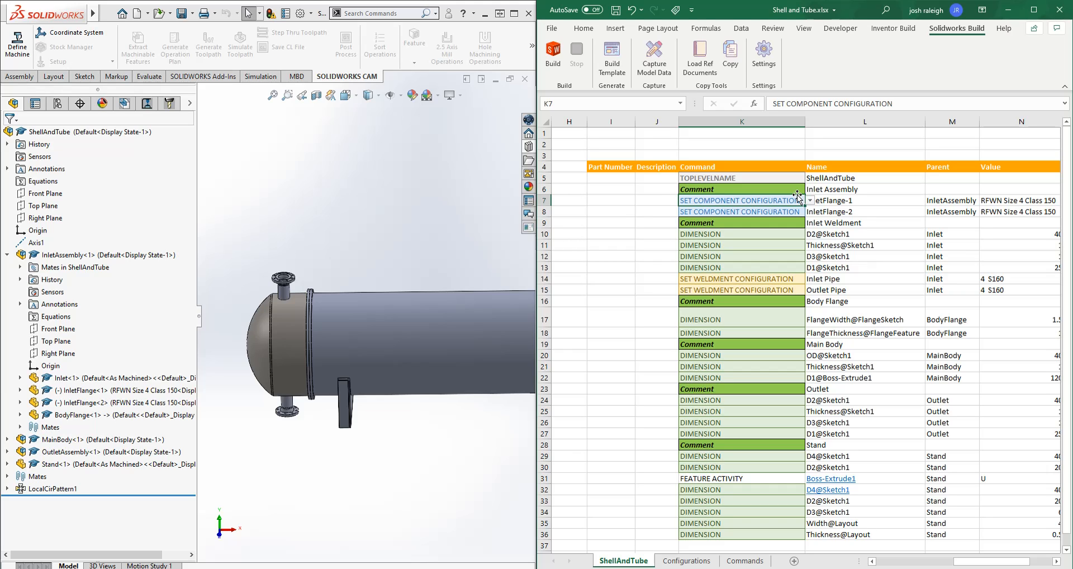
{"action": "mouse_move", "coordinate": [891, 217]}
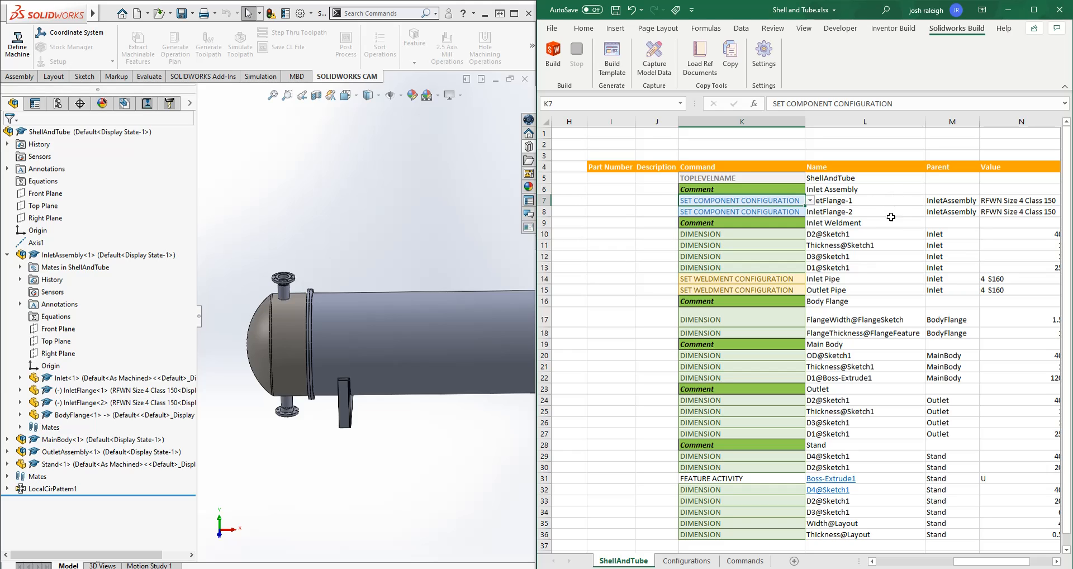
{"action": "left_click", "coordinate": [865, 211]}
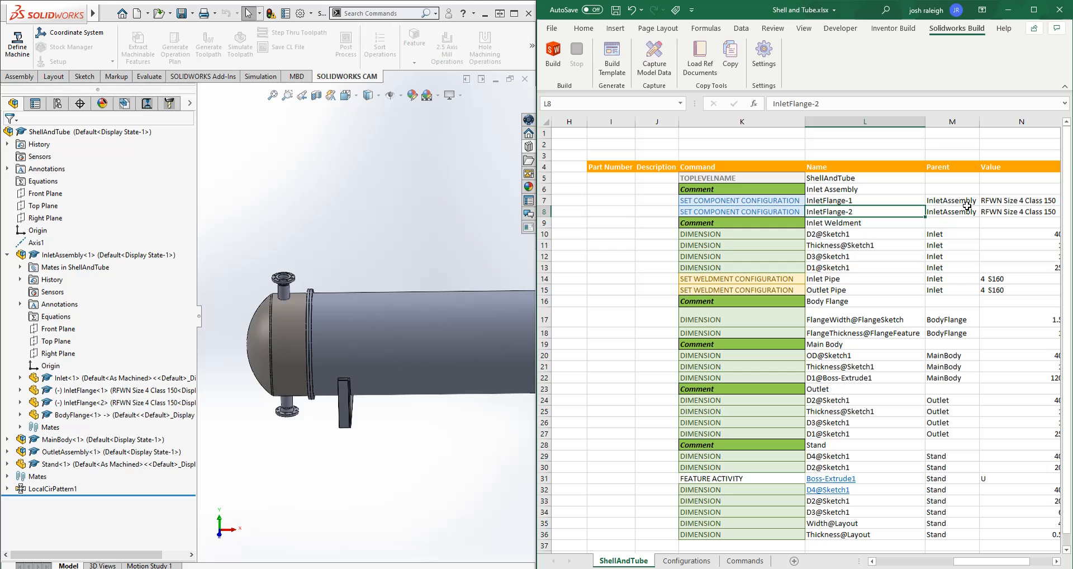
{"action": "left_click", "coordinate": [952, 200]}
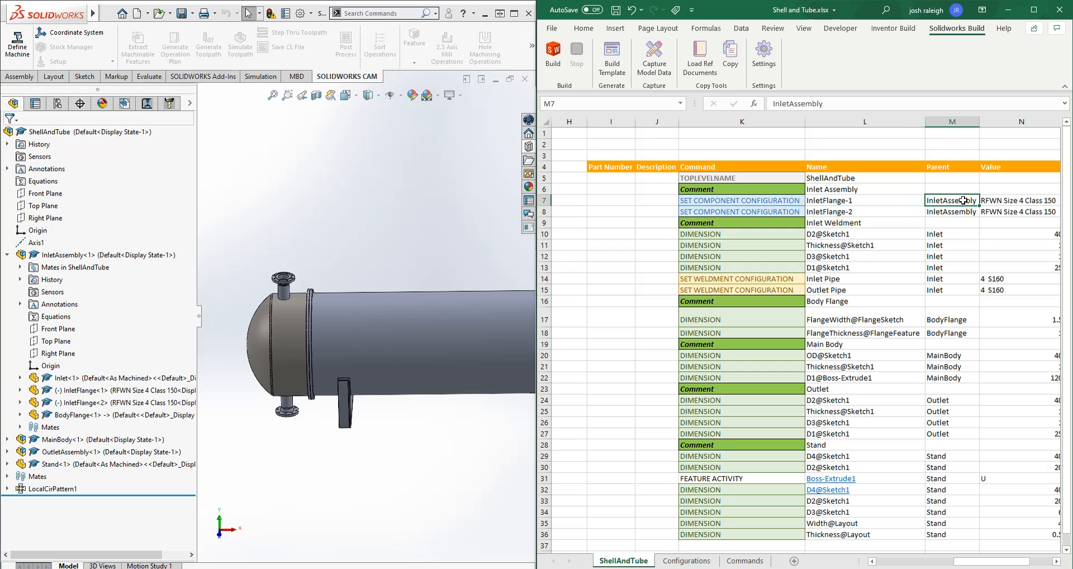
{"action": "left_click", "coordinate": [67, 255]}
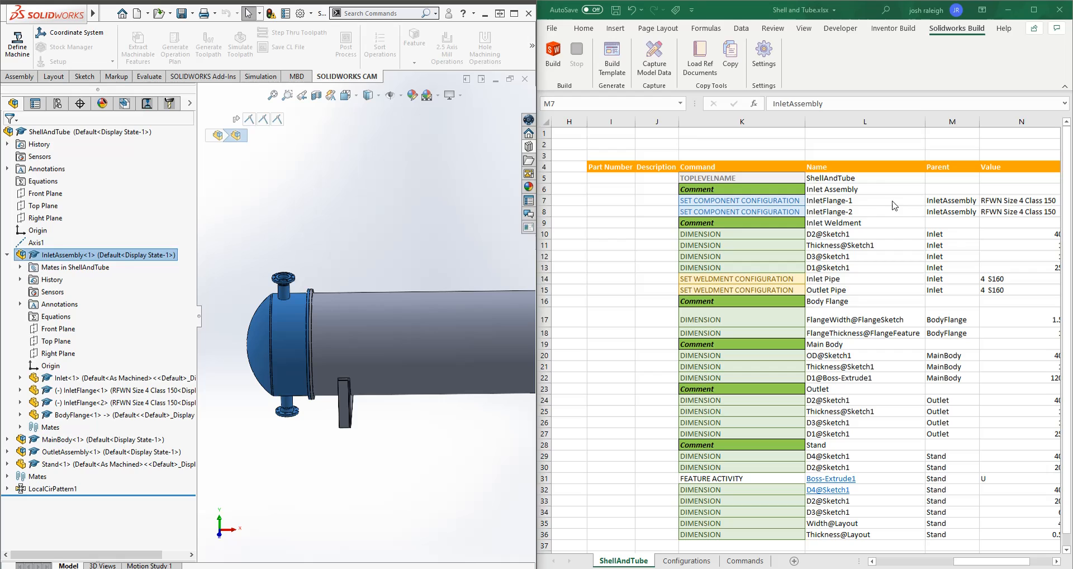
- Select the first inlet flange and review the Configurations sheet of flange and pipe sizes
{"action": "left_click", "coordinate": [865, 200]}
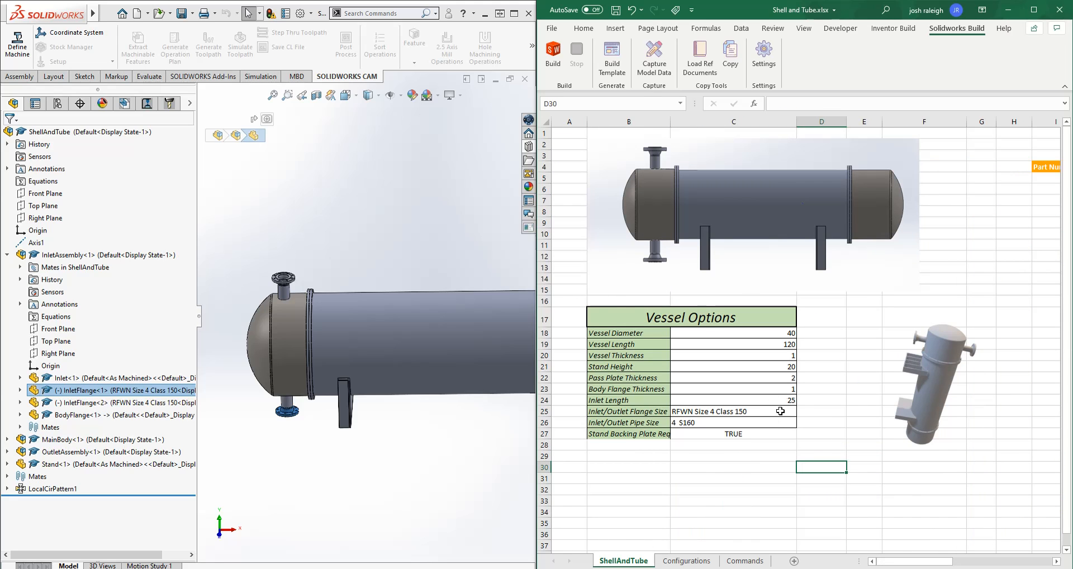
{"action": "left_click", "coordinate": [686, 561]}
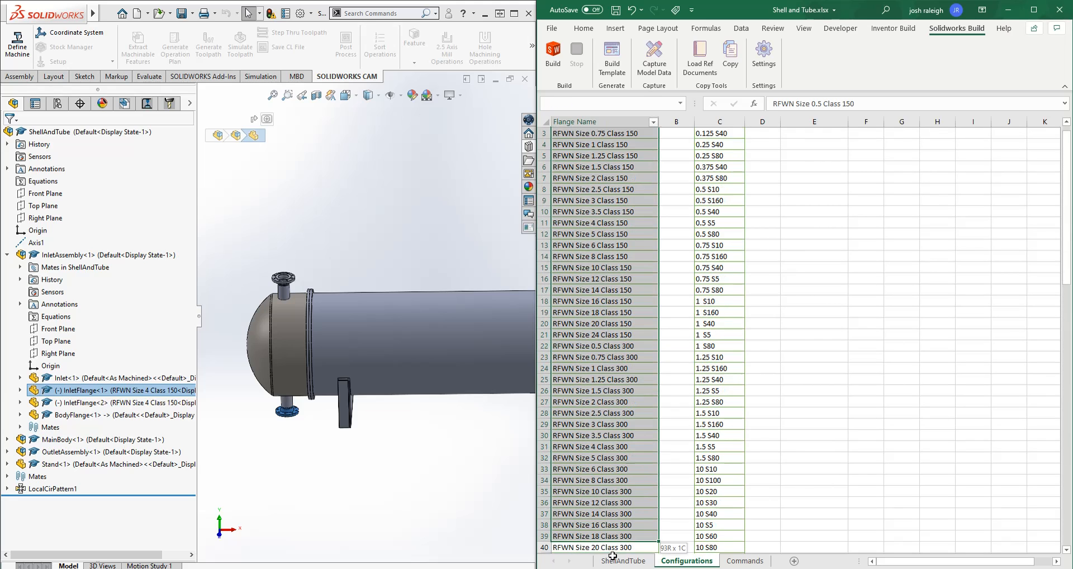
{"action": "scroll", "scroll_direction": "down", "scroll_amount": 3}
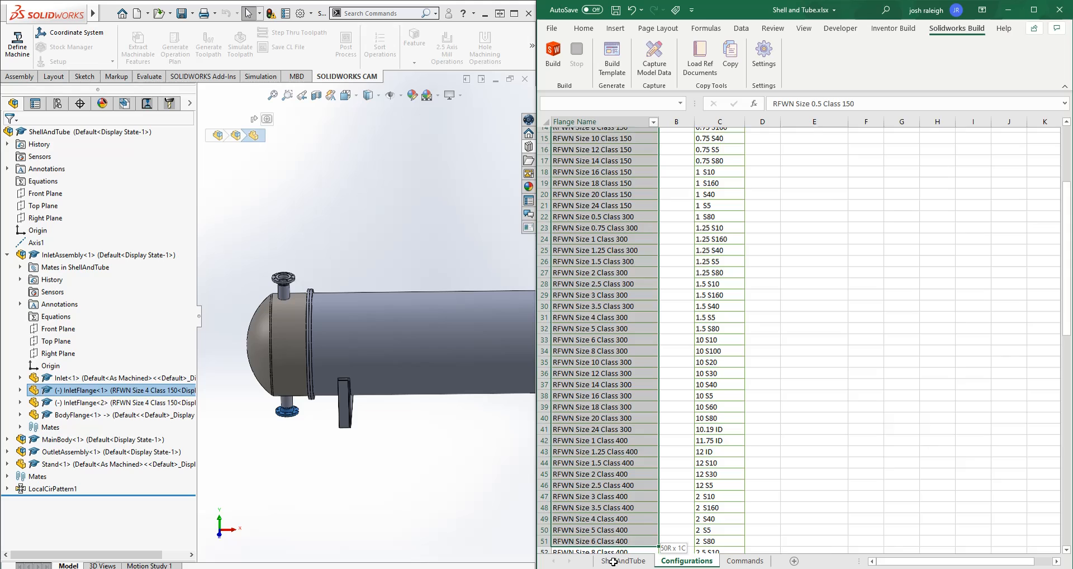
{"action": "scroll", "scroll_direction": "down", "scroll_amount": 3}
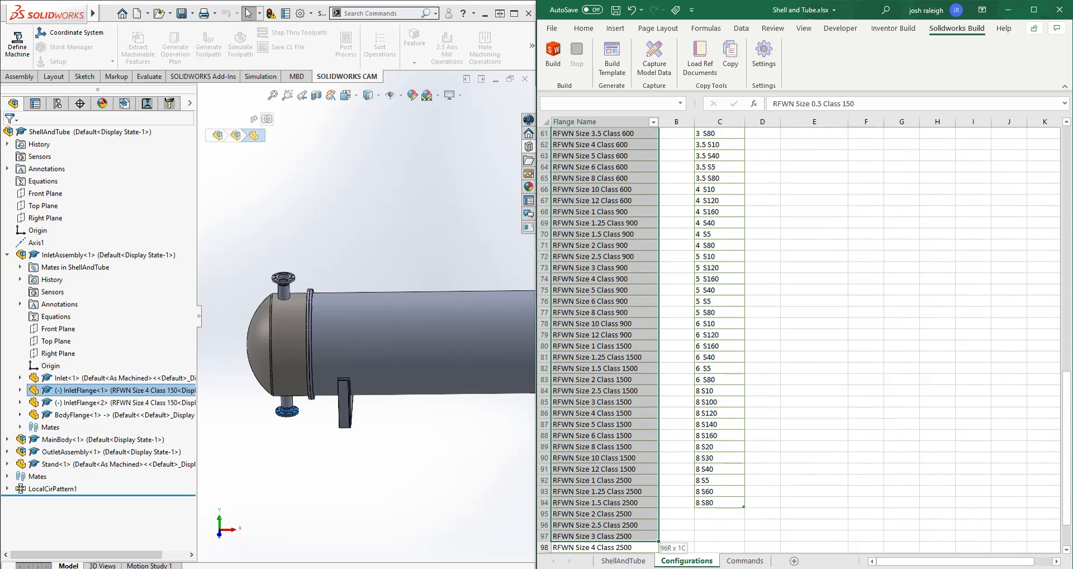
{"action": "scroll", "scroll_direction": "down", "scroll_amount": 3}
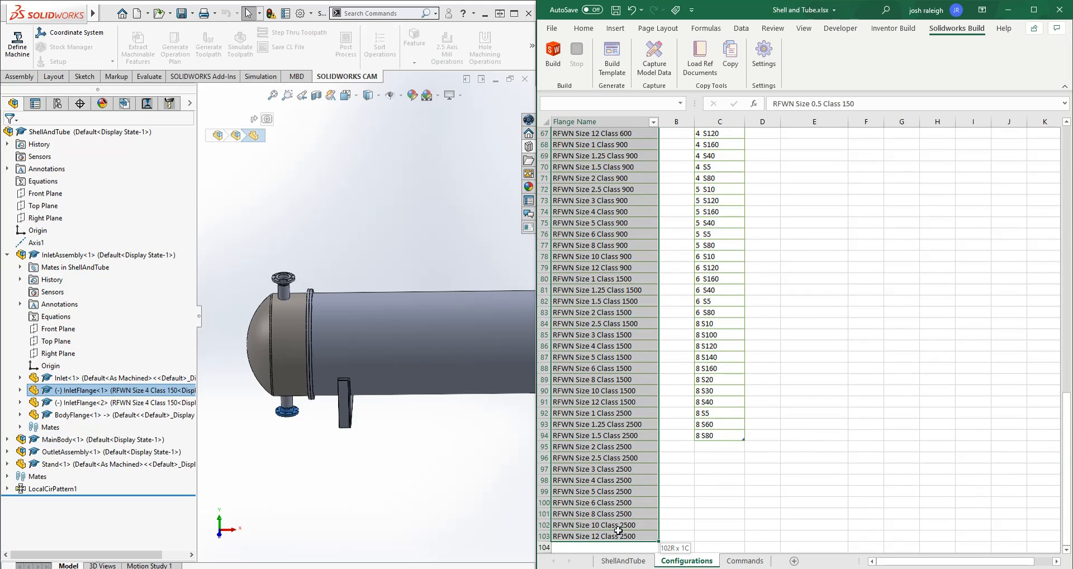
{"action": "left_click", "coordinate": [617, 537]}
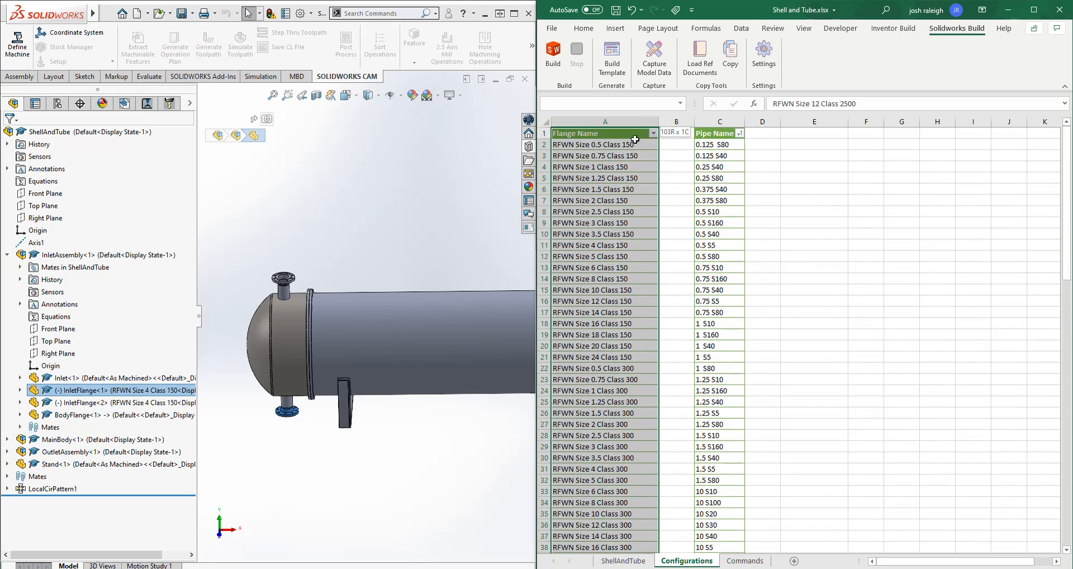
{"action": "left_click", "coordinate": [762, 189]}
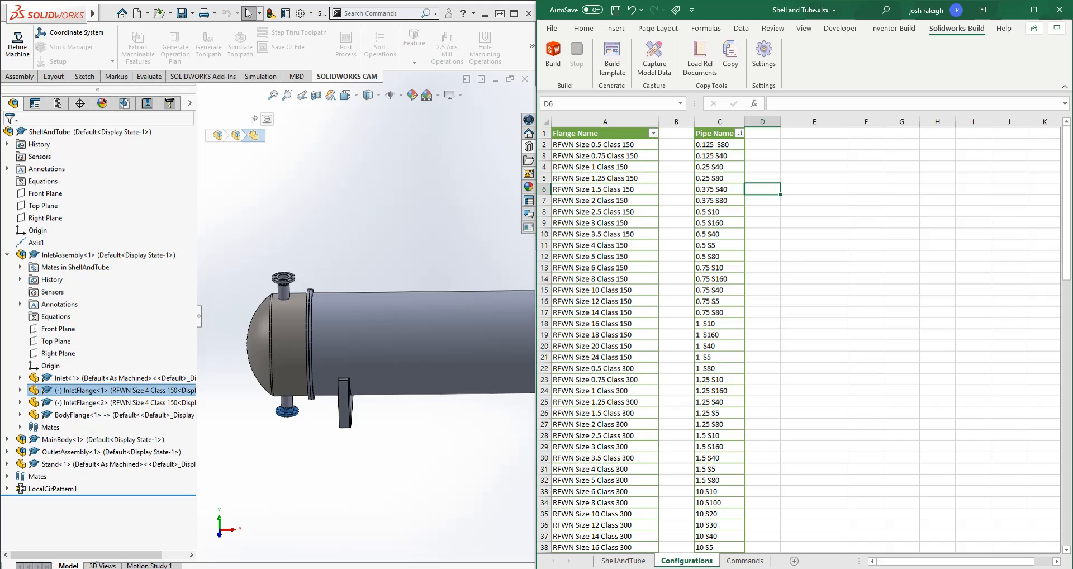
{"action": "mouse_move", "coordinate": [73, 390]}
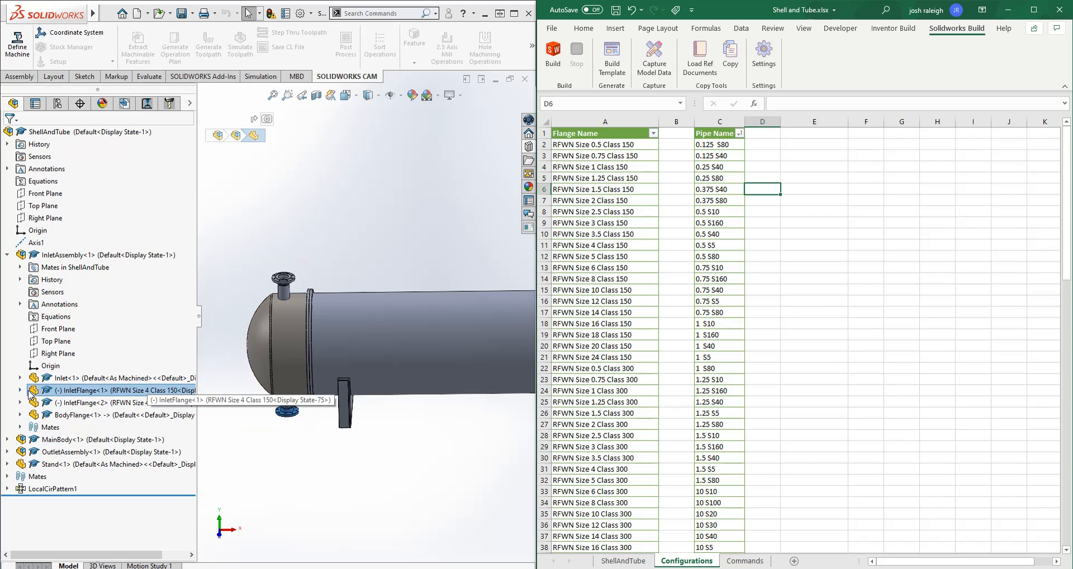
- Bring up the component options for InletFlange<1> in the FeatureManager tree
{"action": "right_click", "coordinate": [78, 389]}
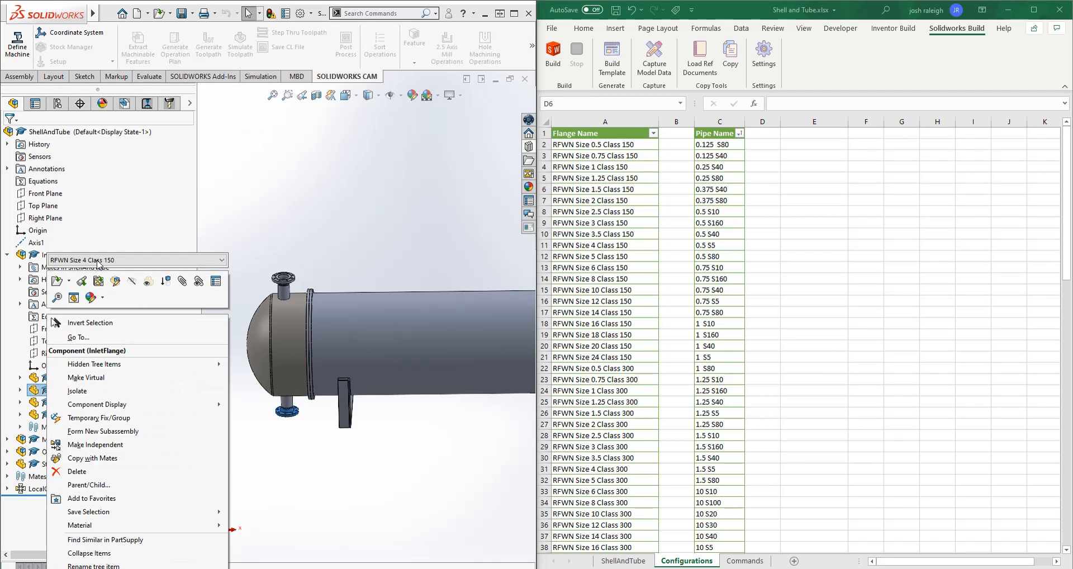
- View the flange's configuration list, then return to the ShellAndTube sheet showing RFWN Size 4 Class 150 with pipe 4 S160
{"action": "left_click", "coordinate": [219, 261]}
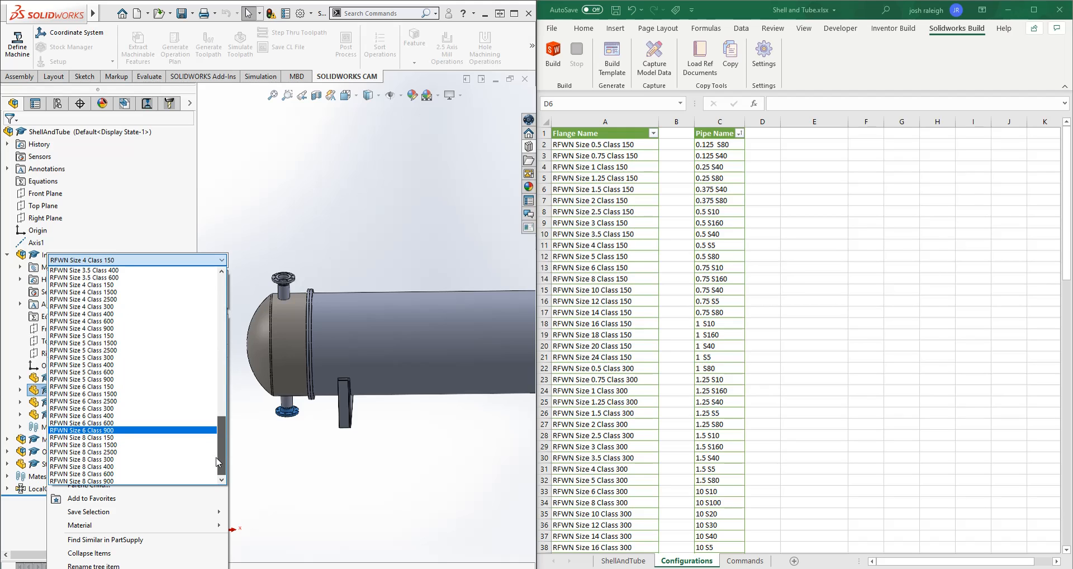
{"action": "mouse_move", "coordinate": [223, 456]}
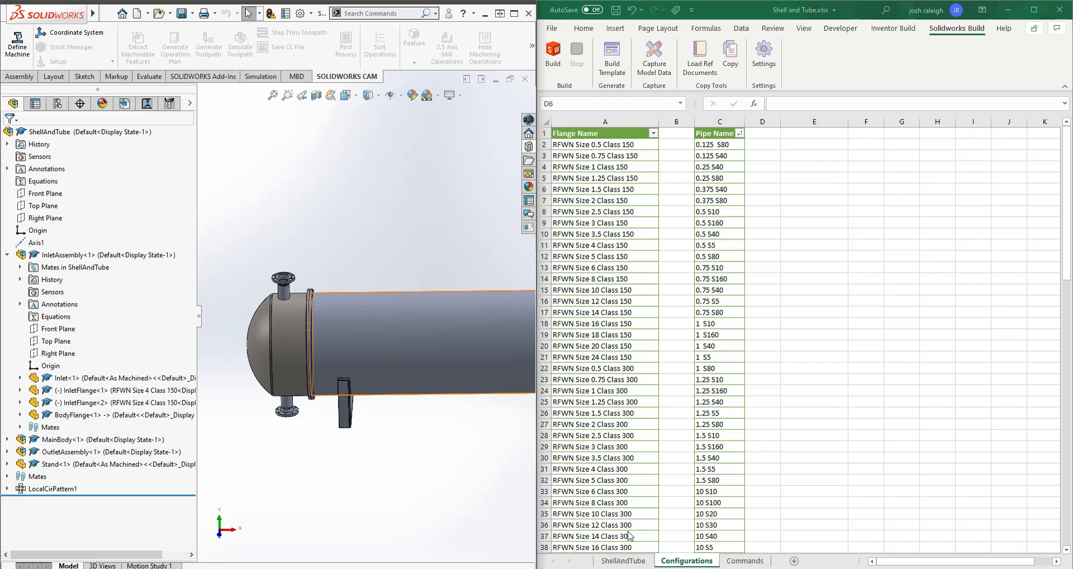
{"action": "left_click", "coordinate": [628, 561]}
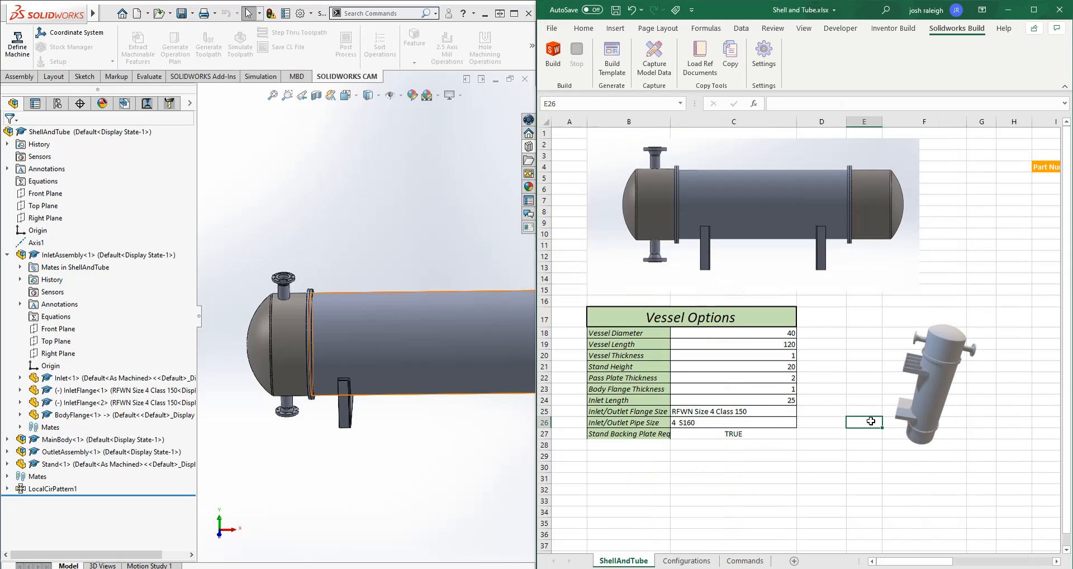
- Review the Inlet Weldment command rows and select the Inlet<1> part inside InletAssembly
{"action": "scroll", "scroll_direction": "right", "scroll_amount": 3}
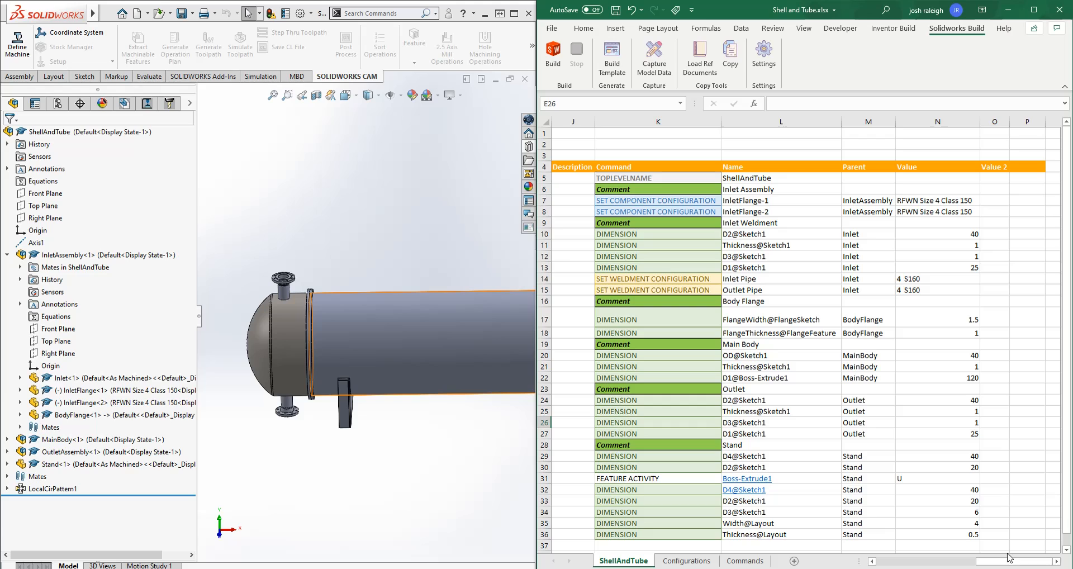
{"action": "left_click", "coordinate": [657, 222]}
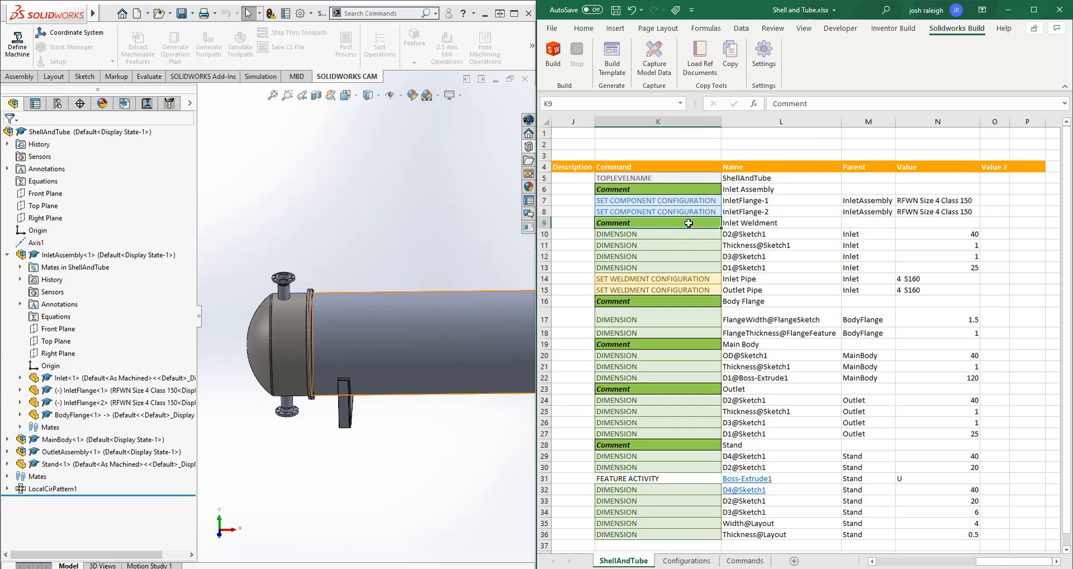
{"action": "mouse_move", "coordinate": [704, 230]}
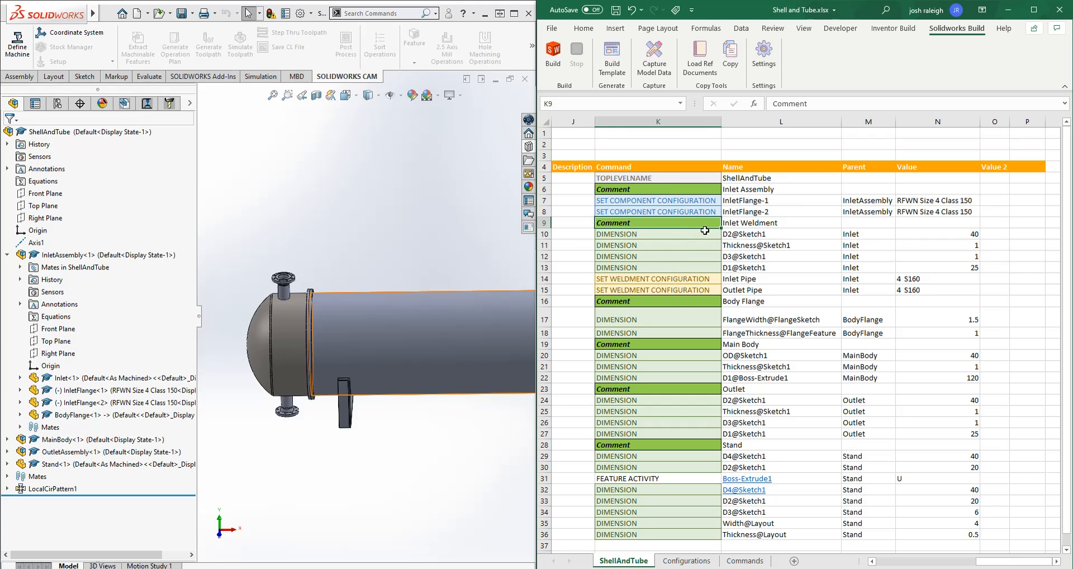
{"action": "left_click", "coordinate": [780, 222]}
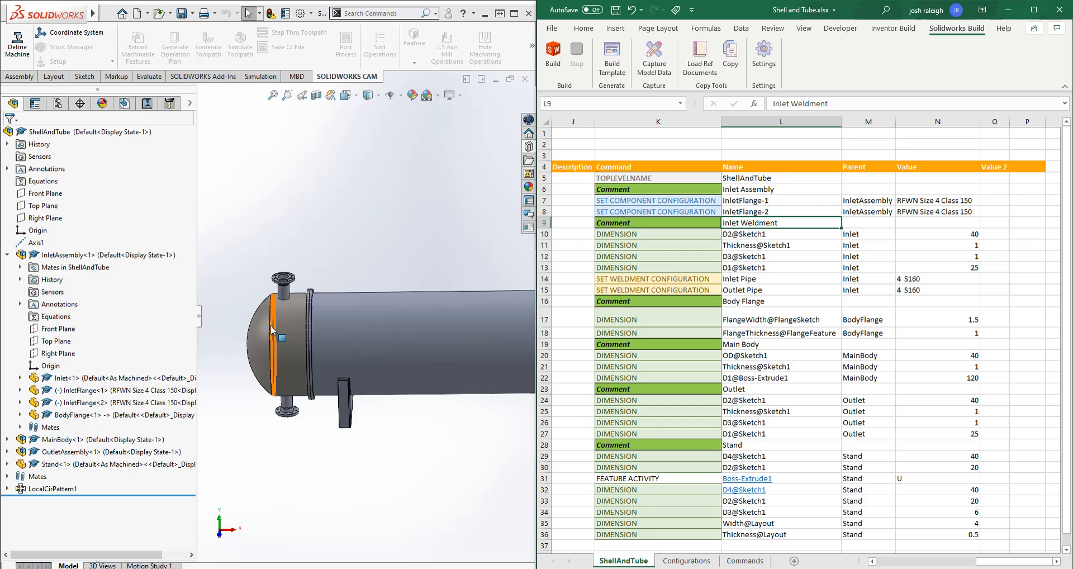
{"action": "left_click", "coordinate": [73, 255]}
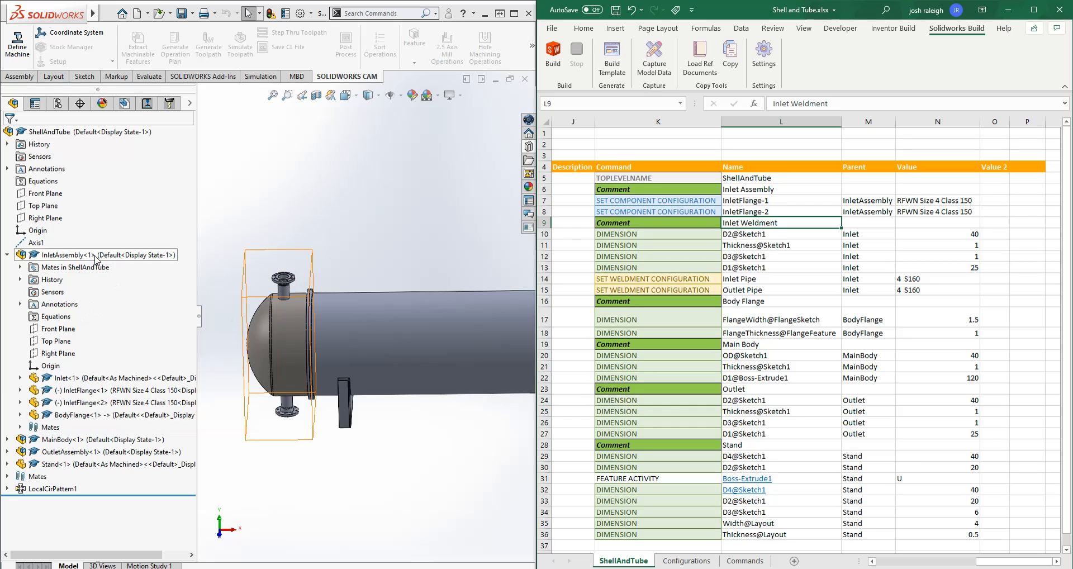
{"action": "left_click", "coordinate": [54, 255]}
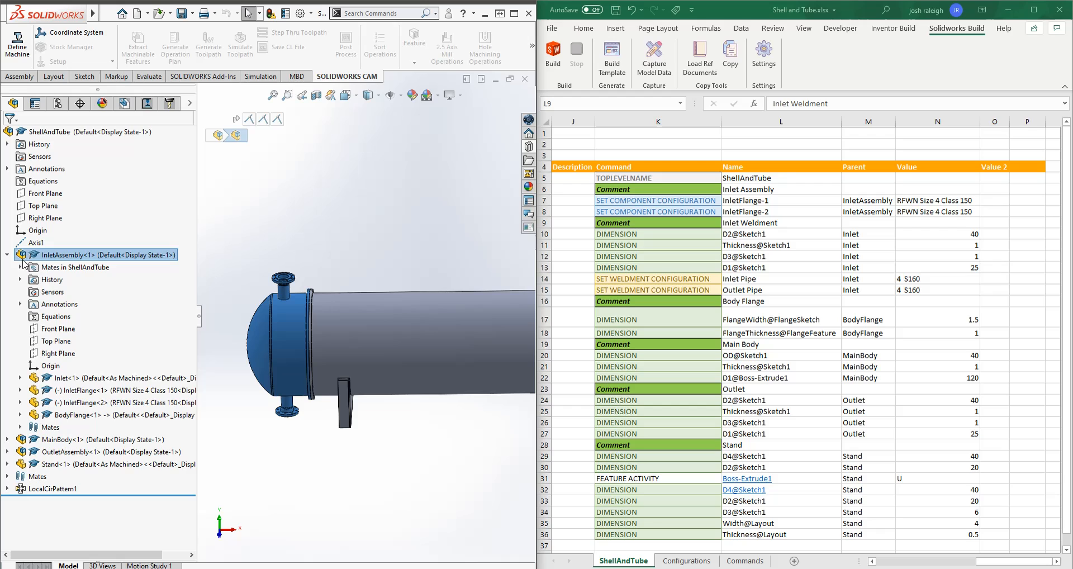
{"action": "left_click", "coordinate": [62, 377]}
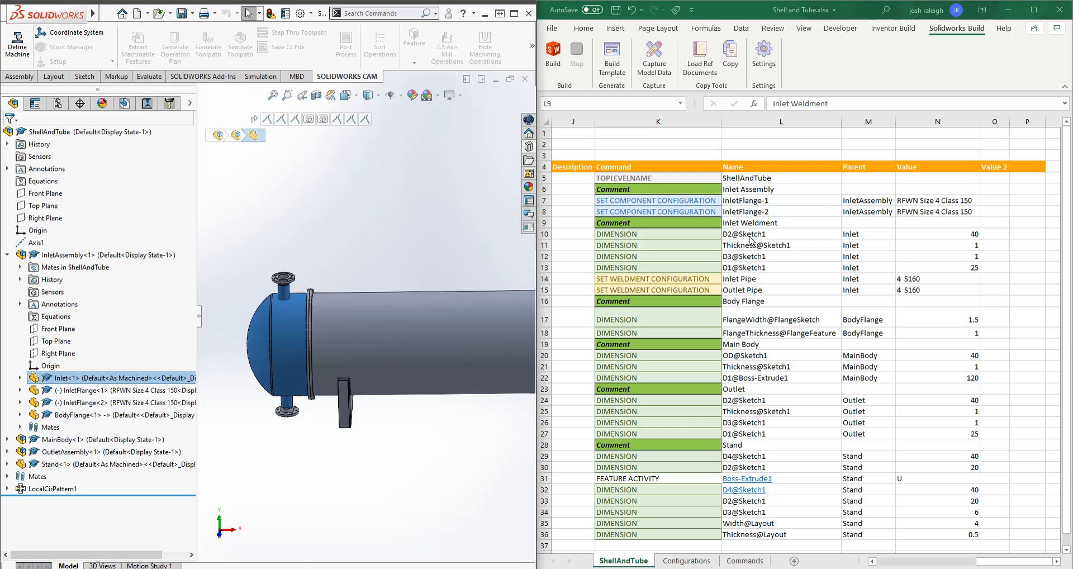
- Check the D2@Sketch1, D3@Sketch1 and Outlet Pipe configuration commands for the Inlet weldment
{"action": "left_click", "coordinate": [780, 234]}
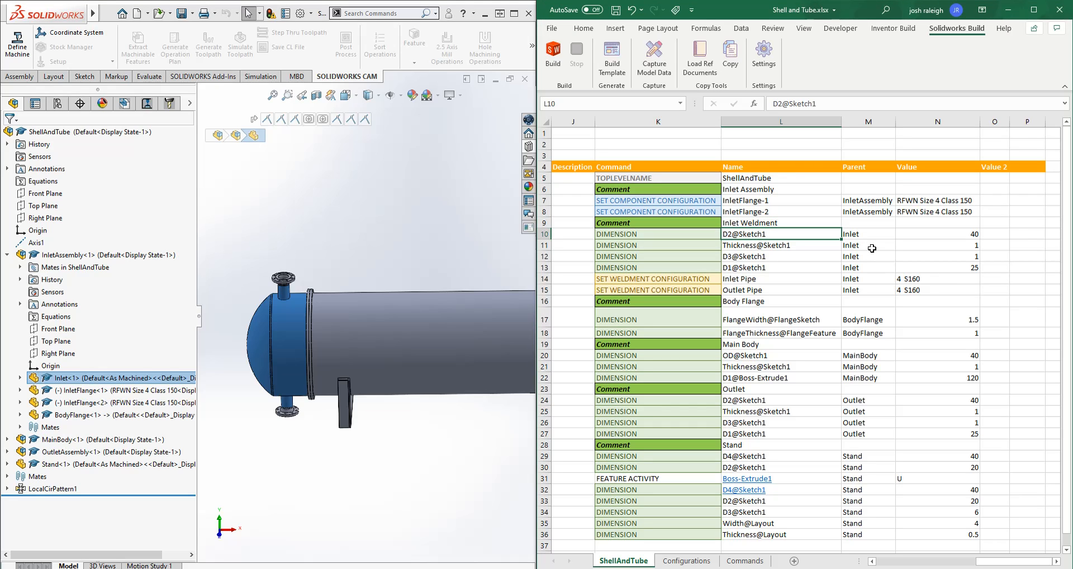
{"action": "left_click", "coordinate": [780, 256]}
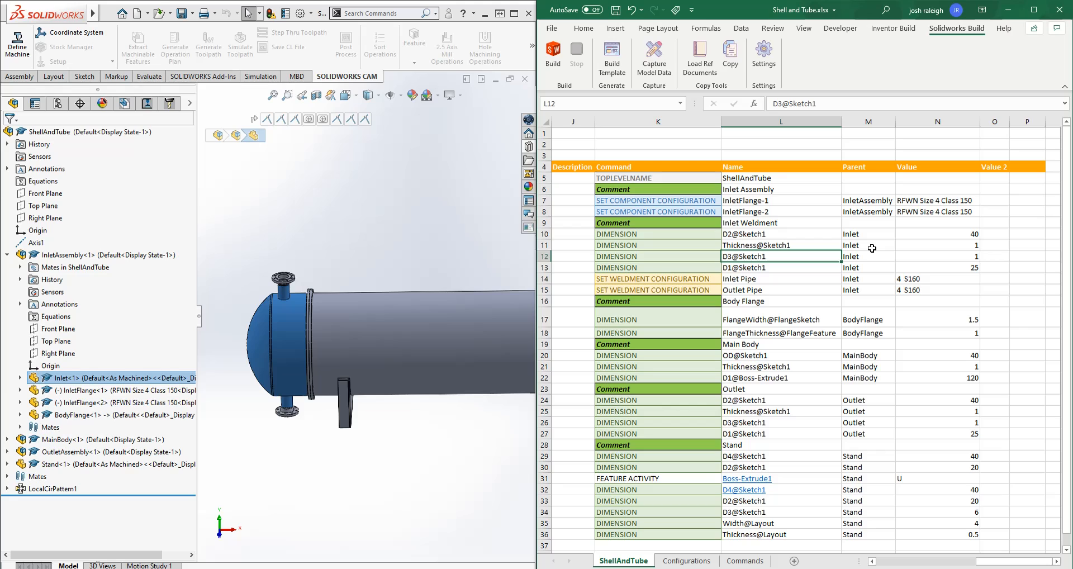
{"action": "left_click", "coordinate": [780, 279]}
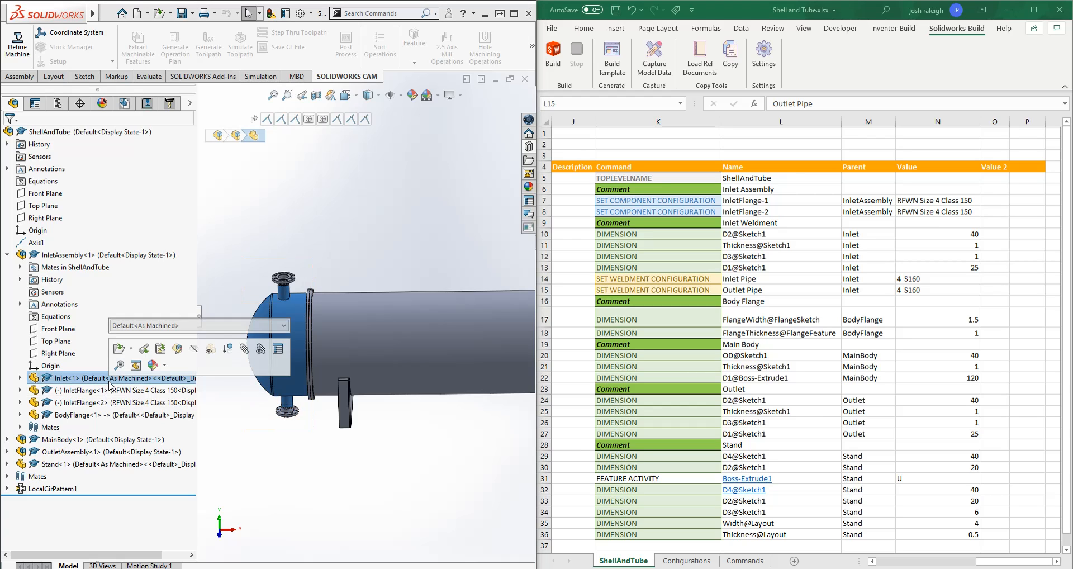
- Open the Inlet weldment part on its own from the Inlet<1> context toolbar
{"action": "left_click", "coordinate": [393, 191]}
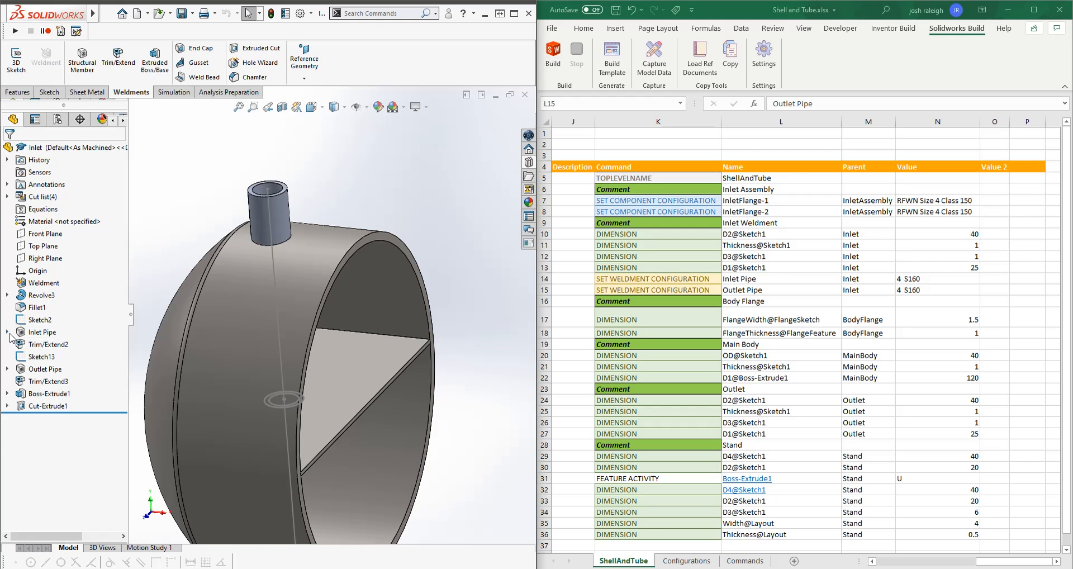
- Edit the Inlet Pipe structural member and confirm its AI Pipe (structural) profile at size 4 S120
{"action": "right_click", "coordinate": [43, 332]}
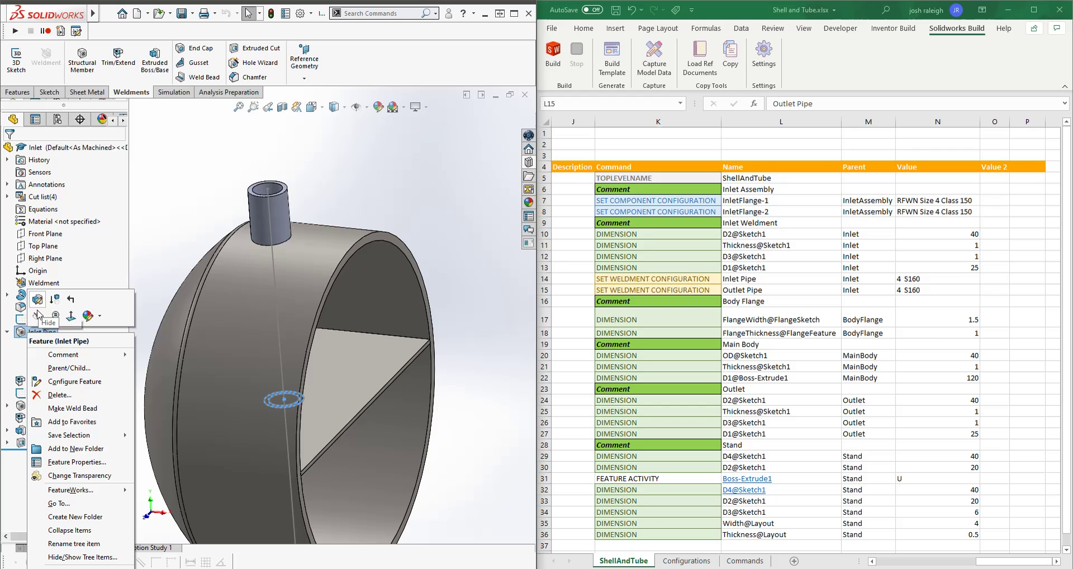
{"action": "mouse_move", "coordinate": [38, 300]}
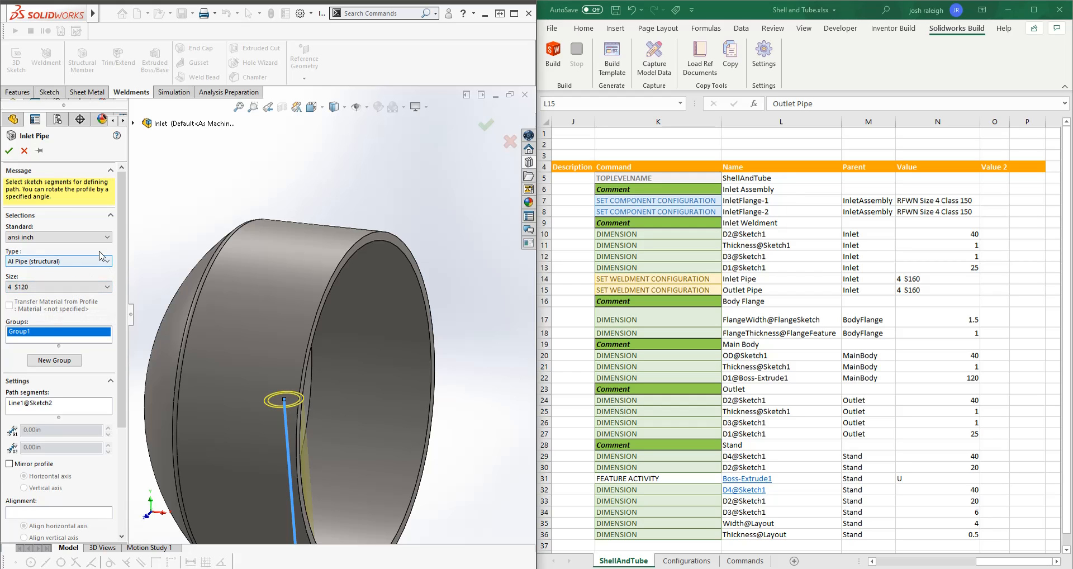
{"action": "left_click", "coordinate": [105, 262]}
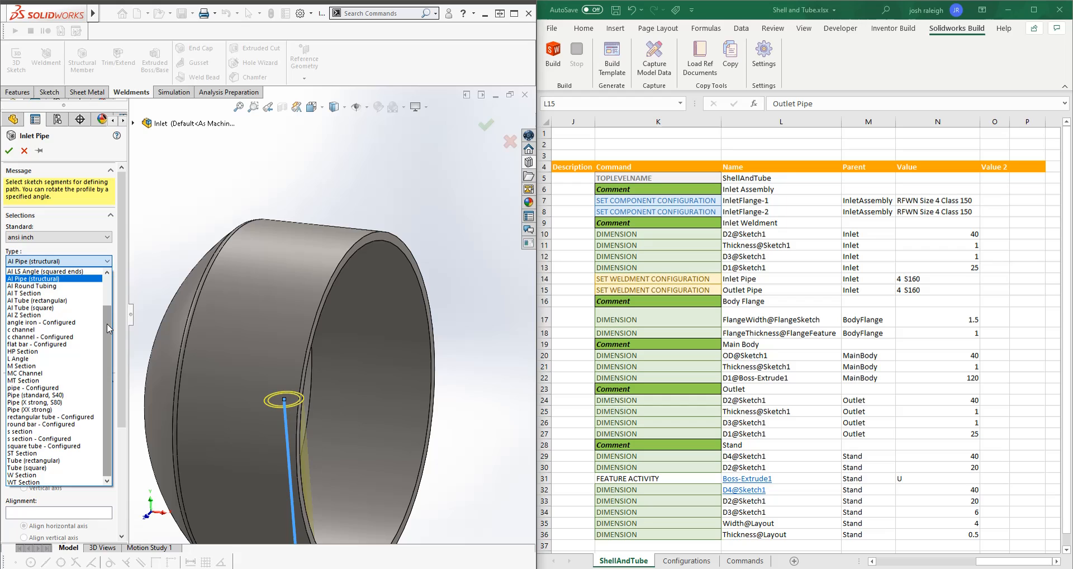
{"action": "left_click", "coordinate": [50, 278]}
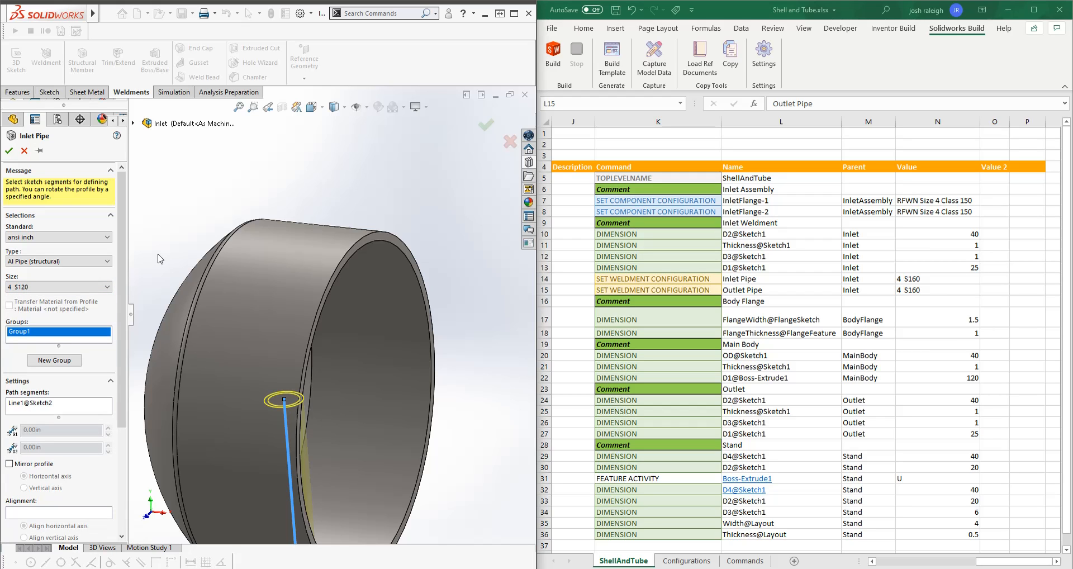
{"action": "mouse_move", "coordinate": [169, 256]}
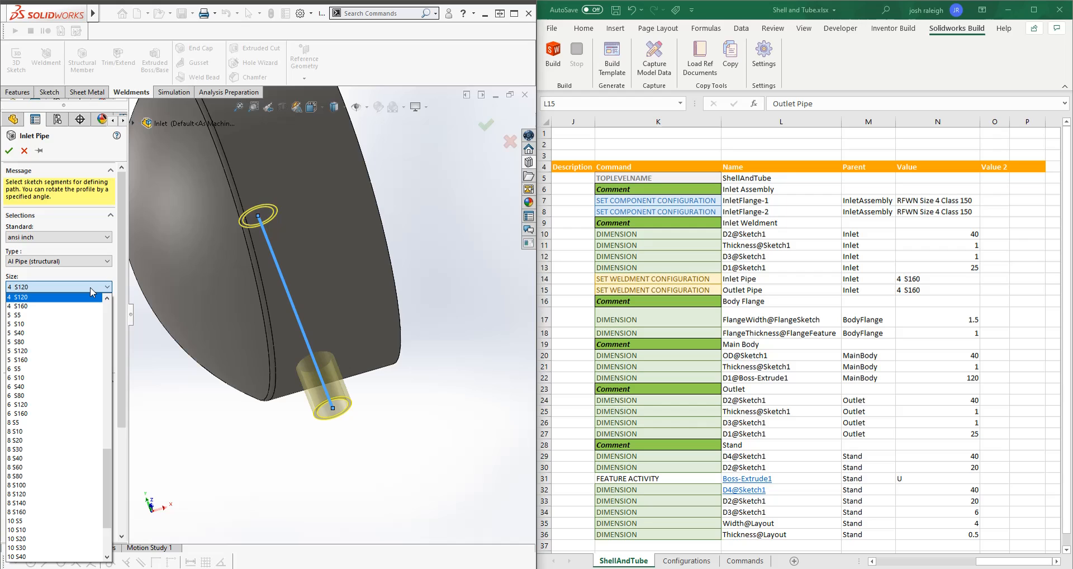
{"action": "mouse_move", "coordinate": [914, 282]}
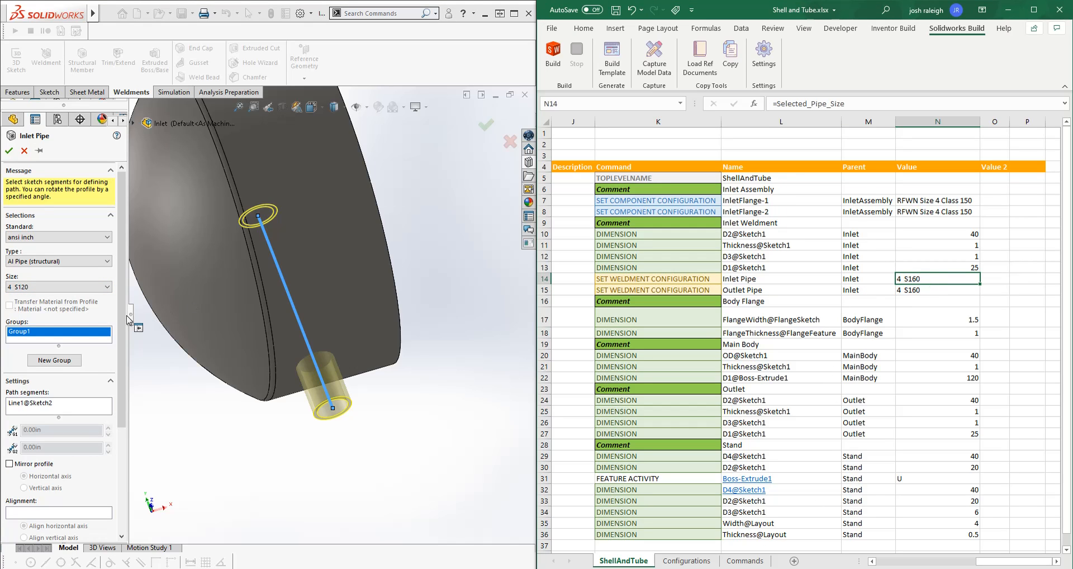
{"action": "left_click", "coordinate": [107, 287]}
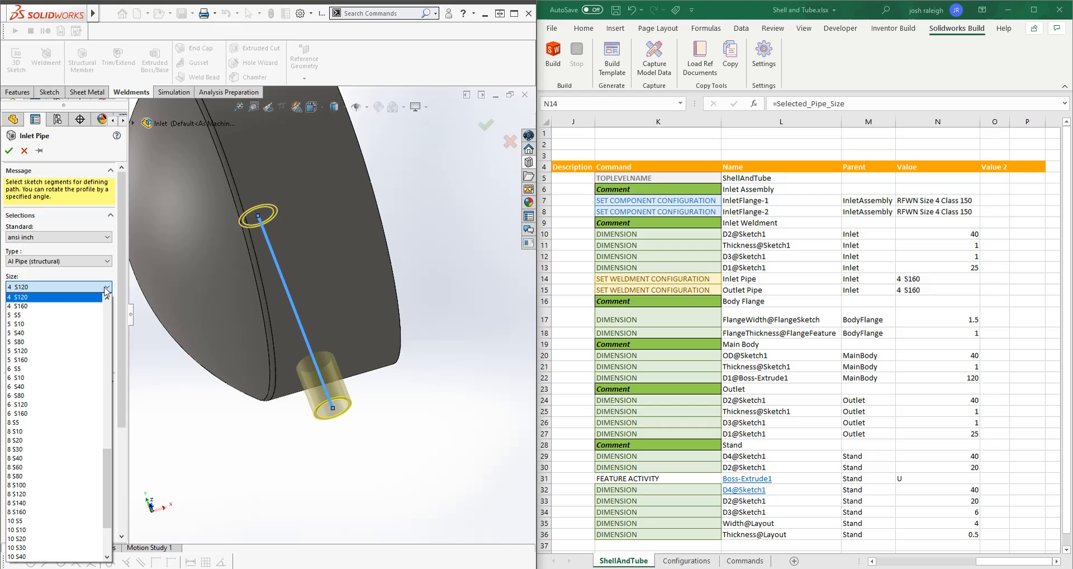
{"action": "left_click", "coordinate": [19, 298]}
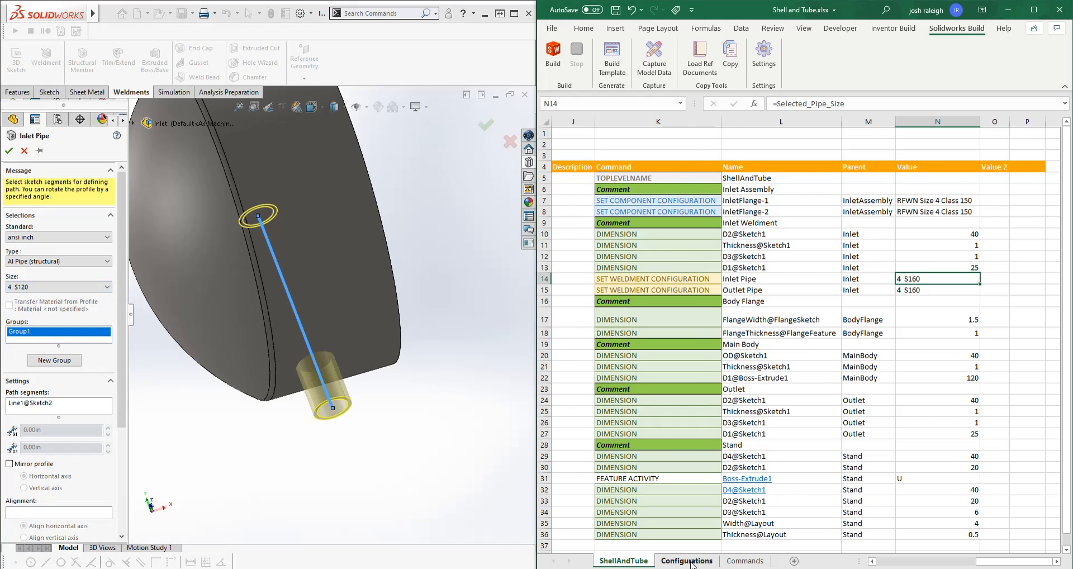
{"action": "left_click", "coordinate": [686, 560]}
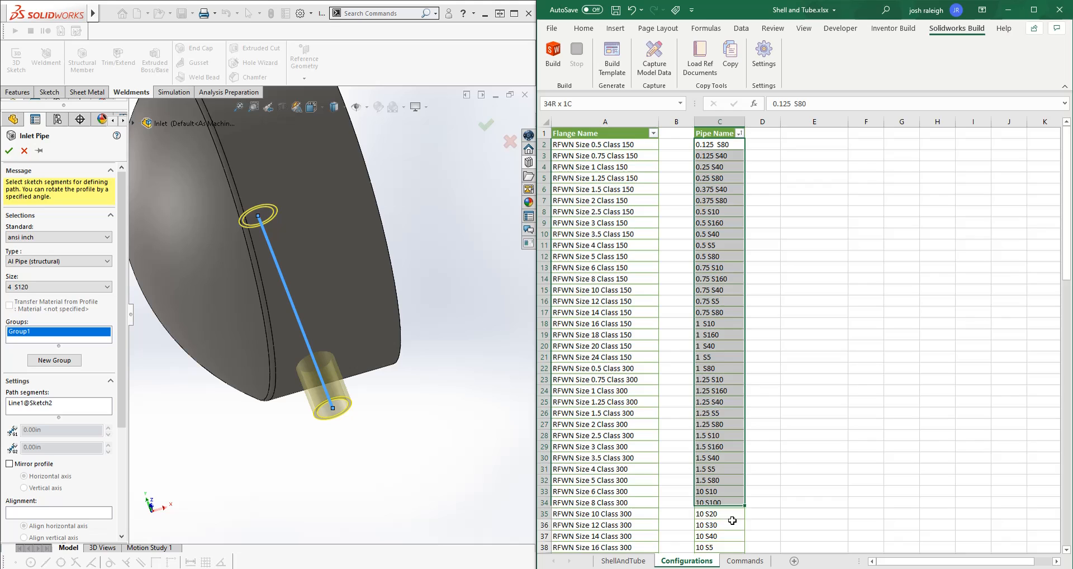
{"action": "scroll", "scroll_direction": "down", "scroll_amount": 3}
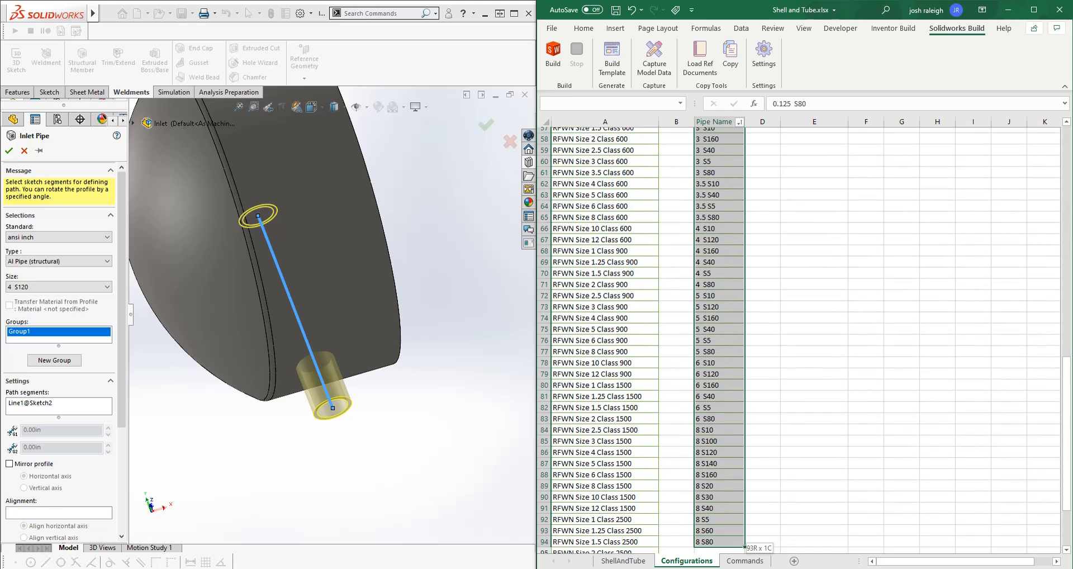
{"action": "left_click", "coordinate": [810, 449]}
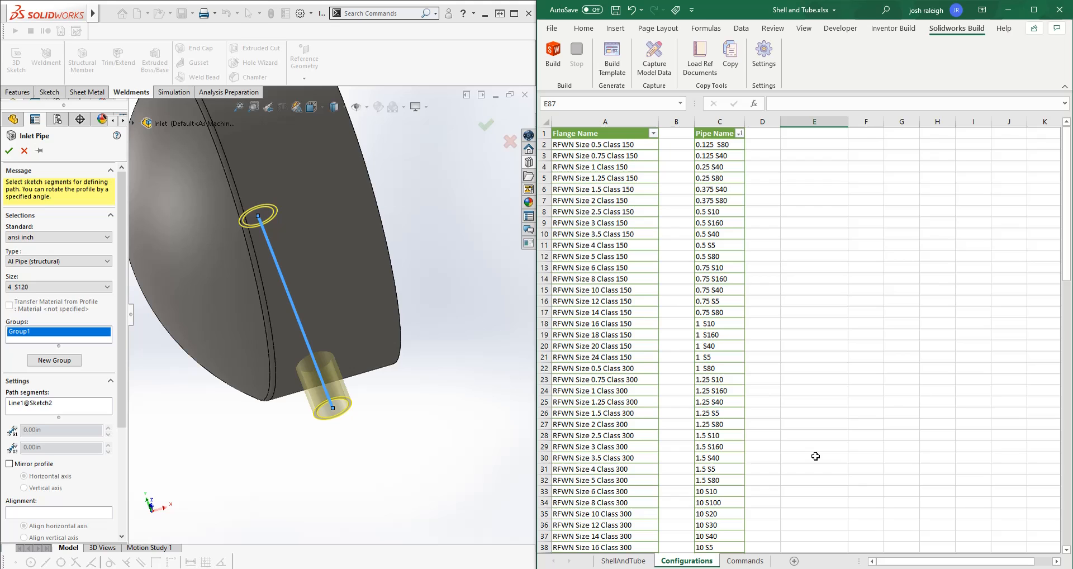
{"action": "left_click", "coordinate": [603, 145]}
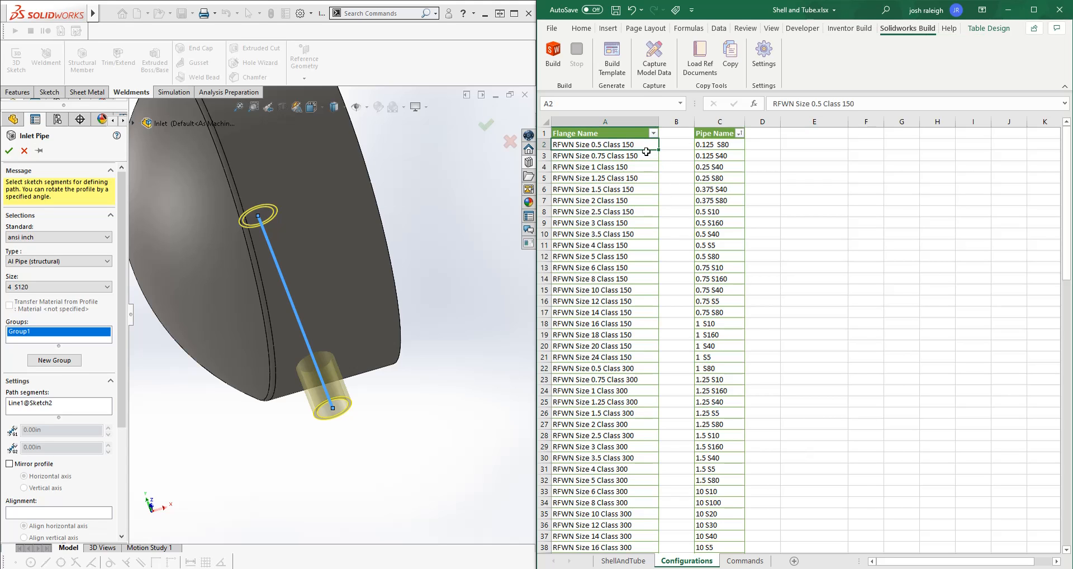
{"action": "scroll", "scroll_direction": "down", "scroll_amount": 3}
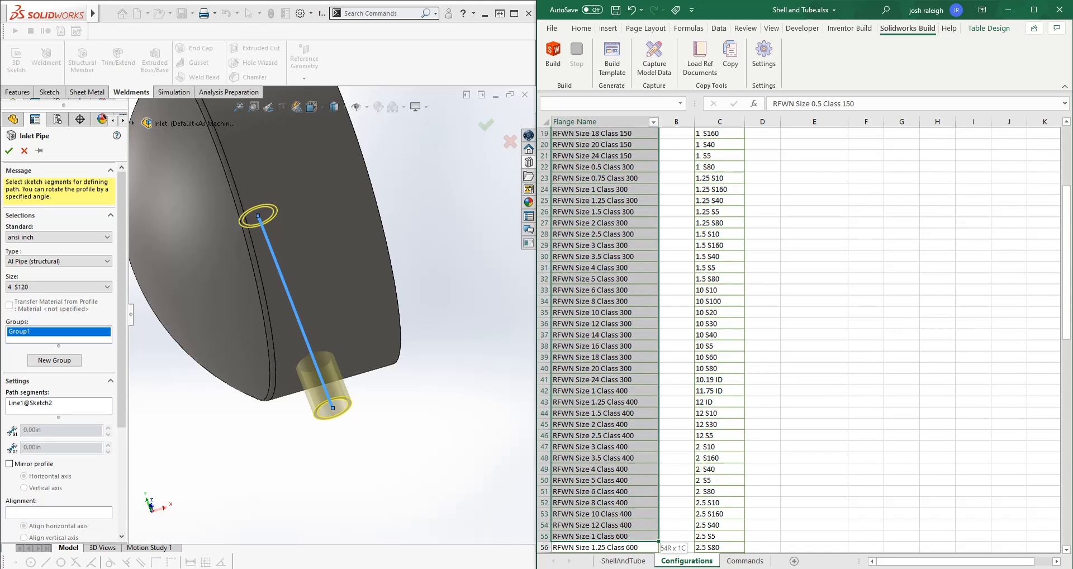
{"action": "scroll", "scroll_direction": "down", "scroll_amount": 3}
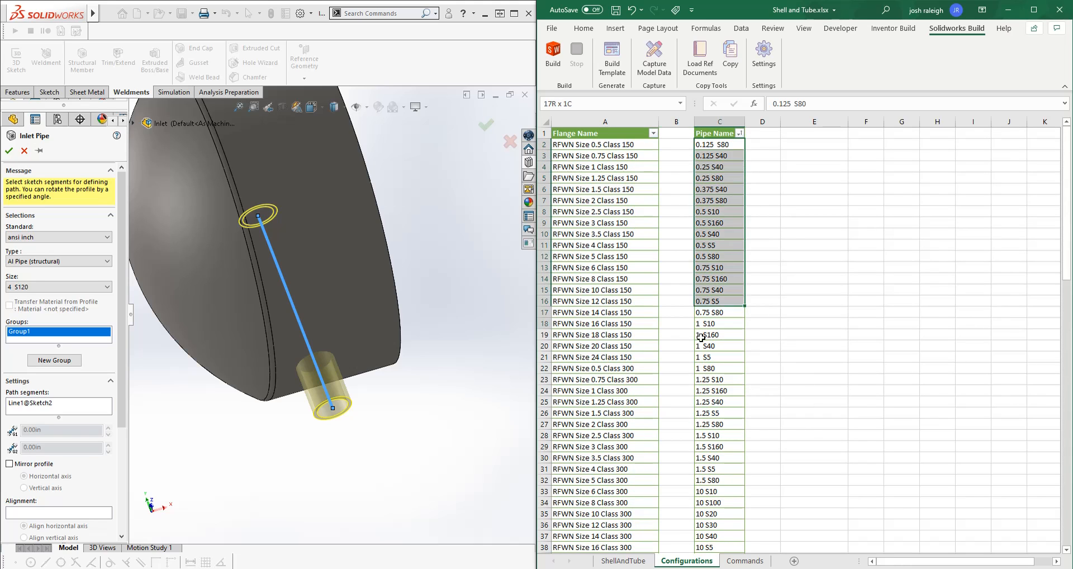
{"action": "scroll", "scroll_direction": "down", "scroll_amount": 3}
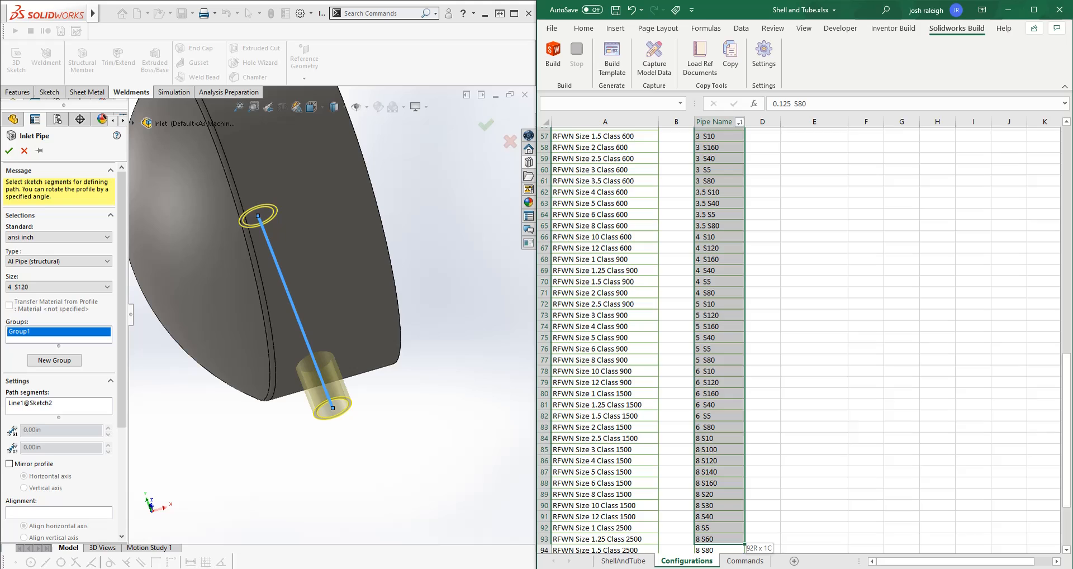
{"action": "left_click", "coordinate": [624, 561]}
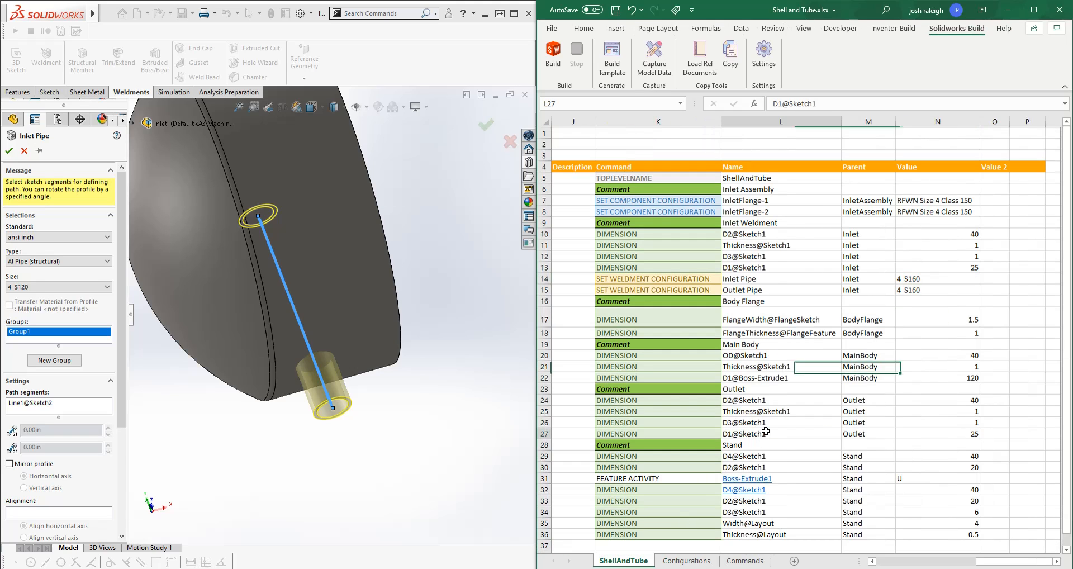
- Review the FlangeWidth@FlangeSketch and nearby dimension commands at the top of the command table
{"action": "left_click", "coordinate": [780, 434]}
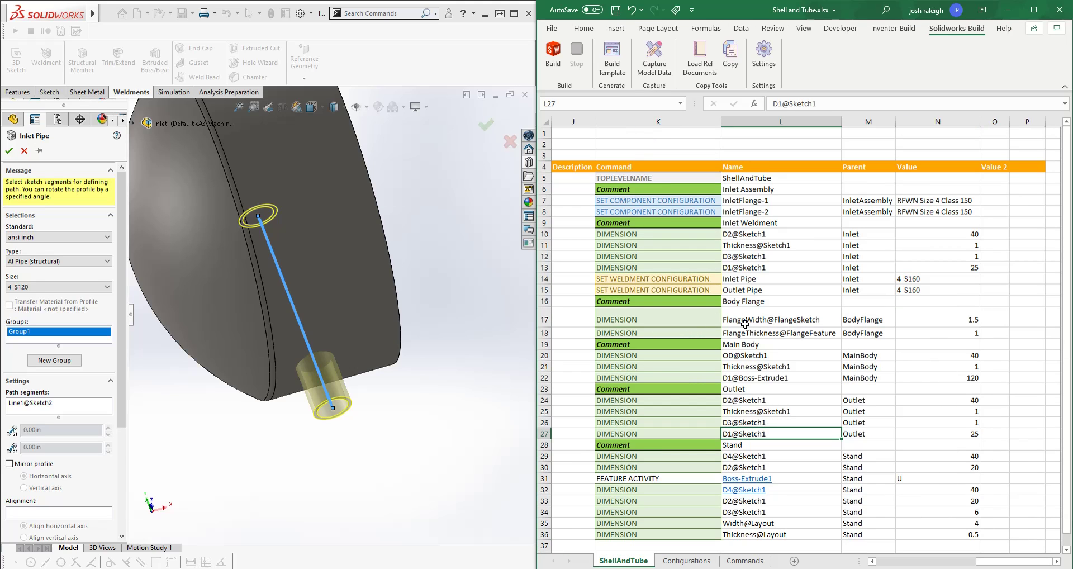
{"action": "left_click", "coordinate": [781, 319]}
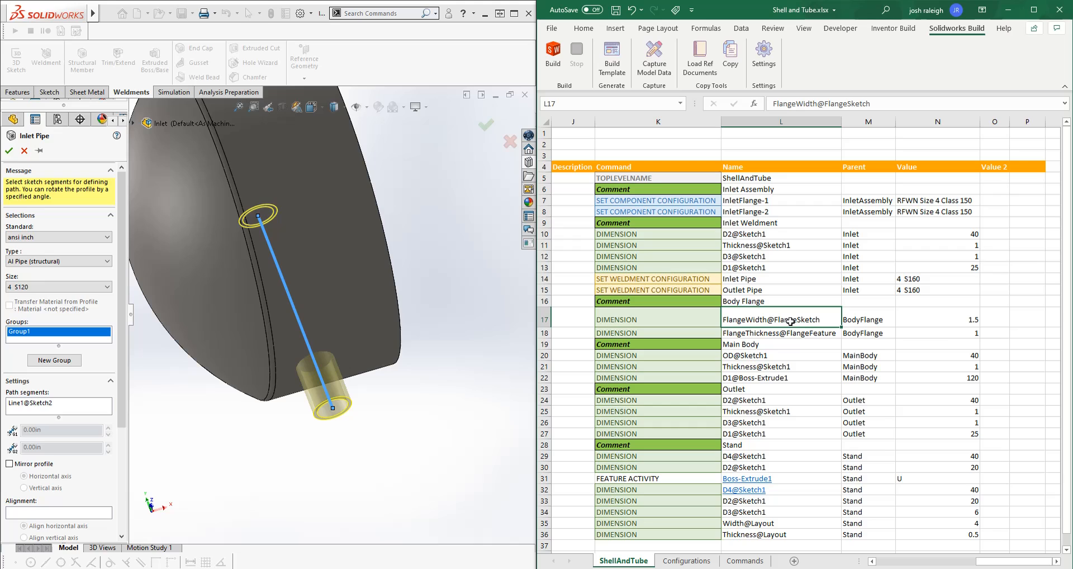
{"action": "mouse_move", "coordinate": [686, 351]}
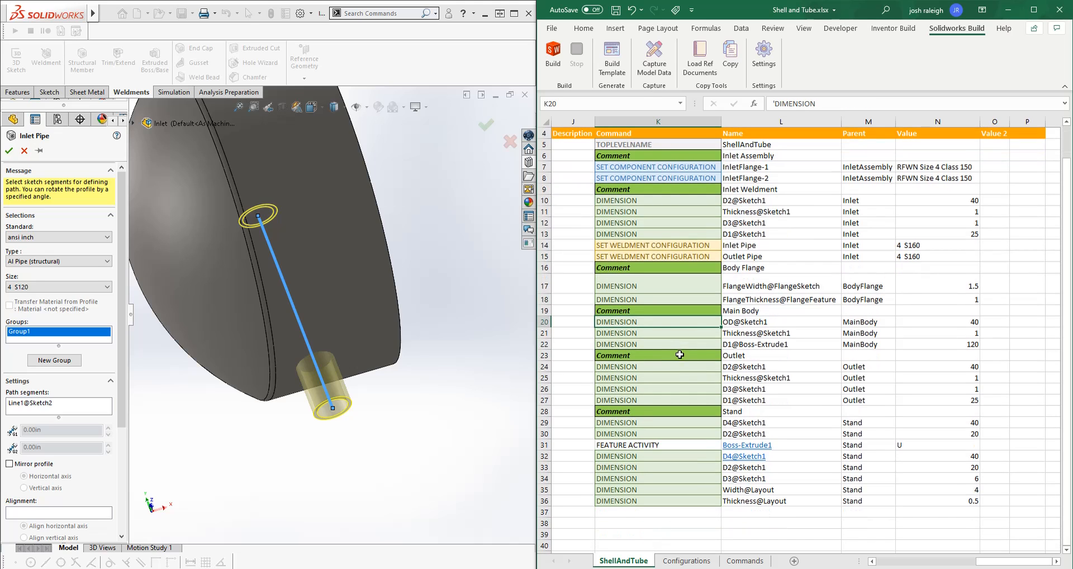
{"action": "left_click", "coordinate": [781, 310]}
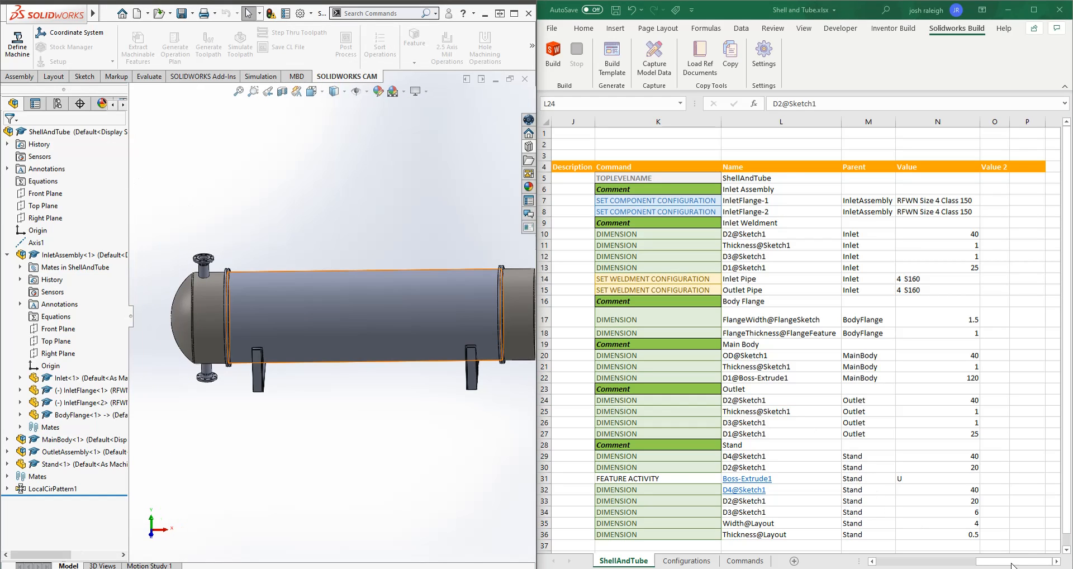
- Run the Solidworks Build from the Vessel Options values and dismiss its Done message
{"action": "left_click", "coordinate": [776, 400]}
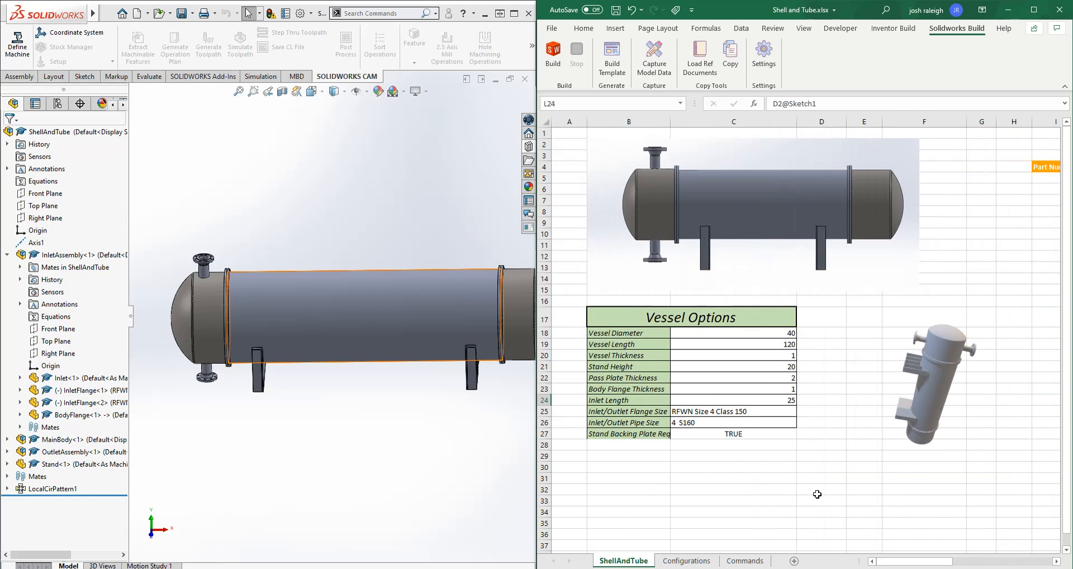
{"action": "left_click", "coordinate": [756, 333]}
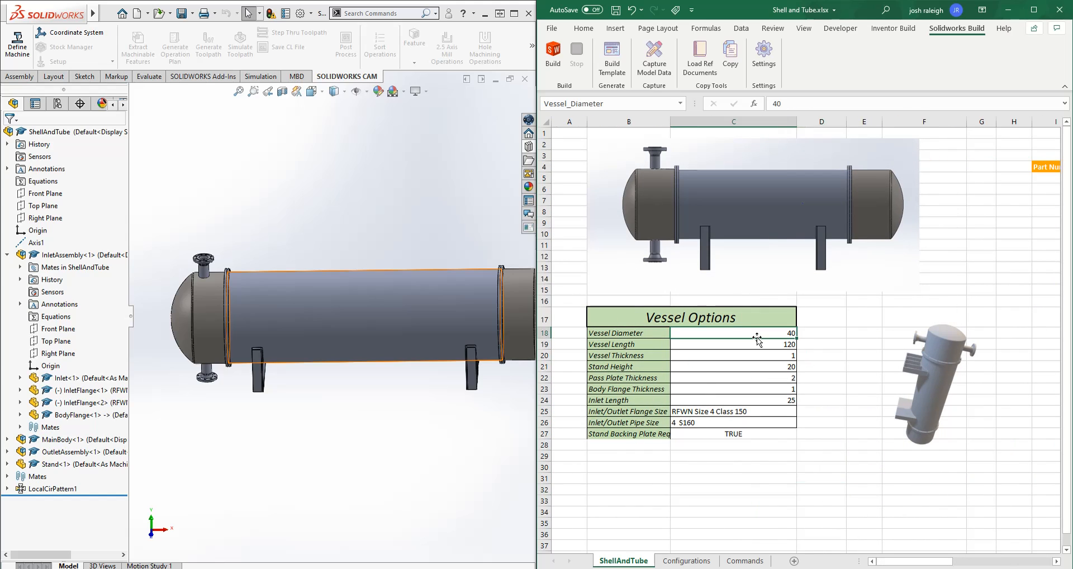
{"action": "left_click", "coordinate": [733, 502]}
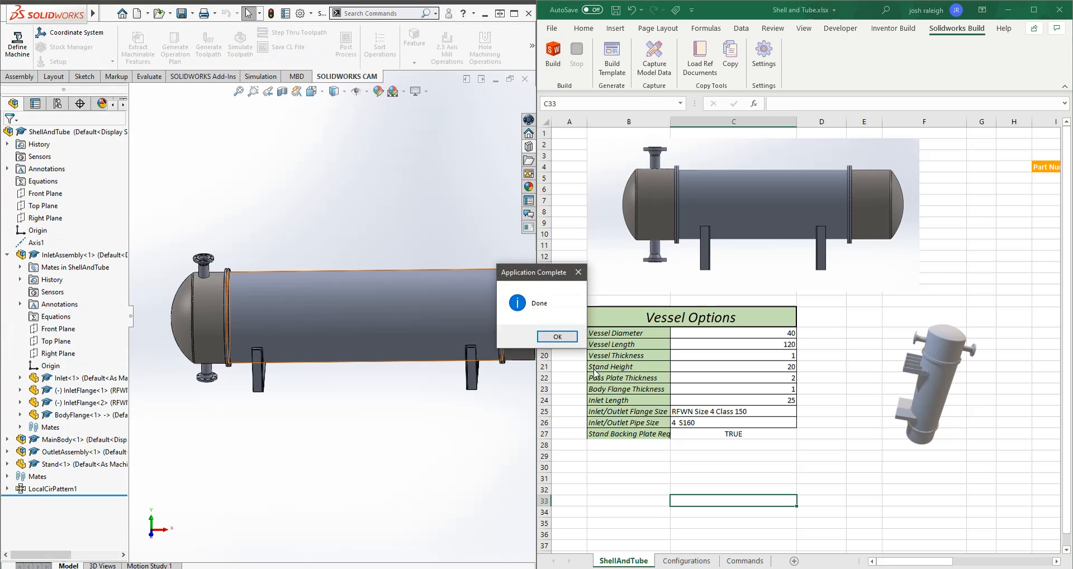
{"action": "left_click", "coordinate": [556, 336]}
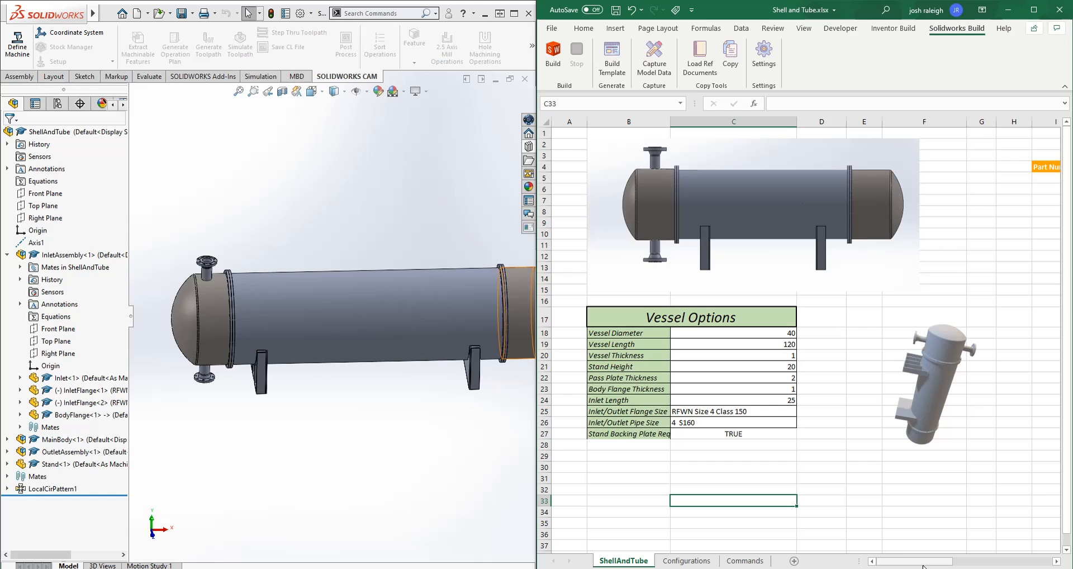
{"action": "scroll", "scroll_direction": "right", "scroll_amount": 3}
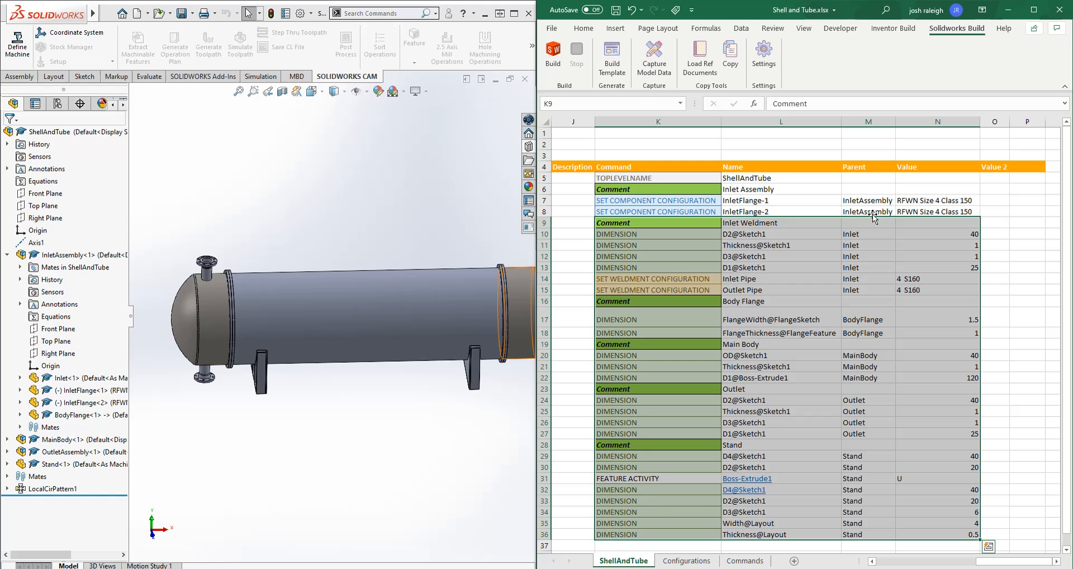
- Move the command blocks down one row and set Inlet/Outlet Flange Size to RFWN Size 14 Class 150
{"action": "left_click", "coordinate": [867, 211]}
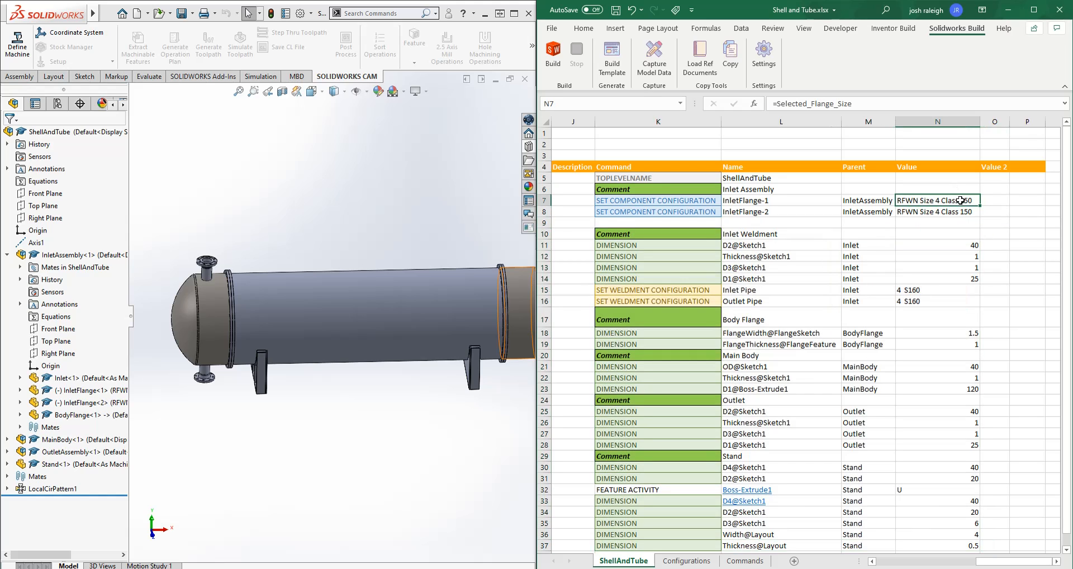
{"action": "scroll", "scroll_direction": "left", "scroll_amount": 3}
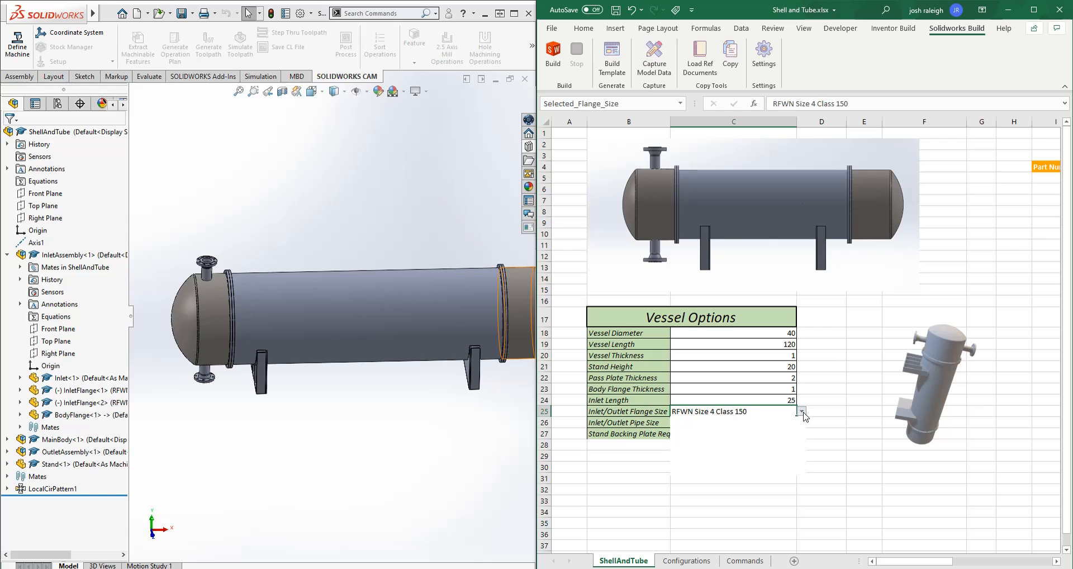
{"action": "left_click", "coordinate": [800, 411]}
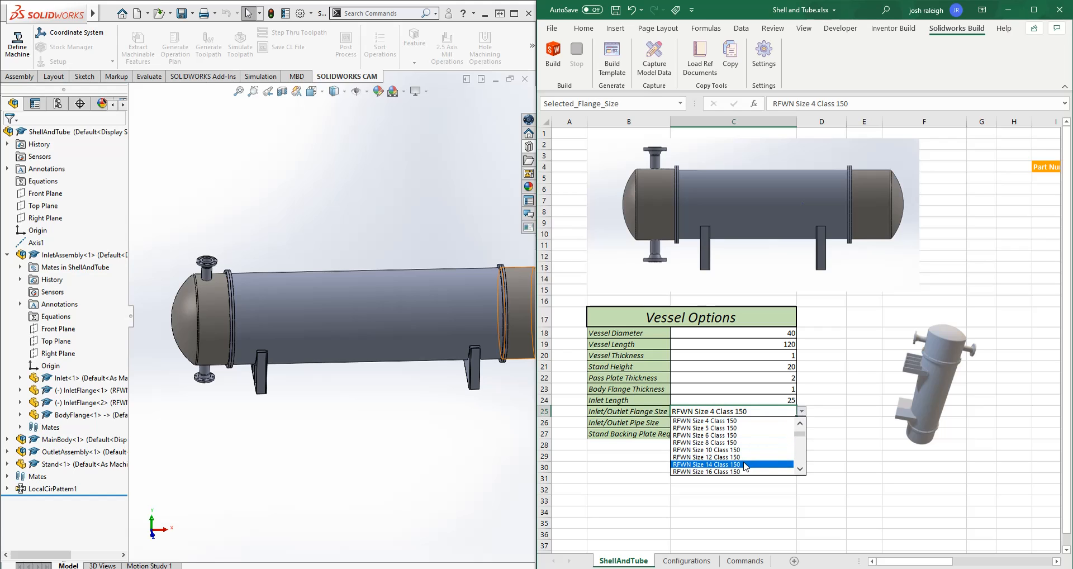
{"action": "left_click", "coordinate": [707, 464]}
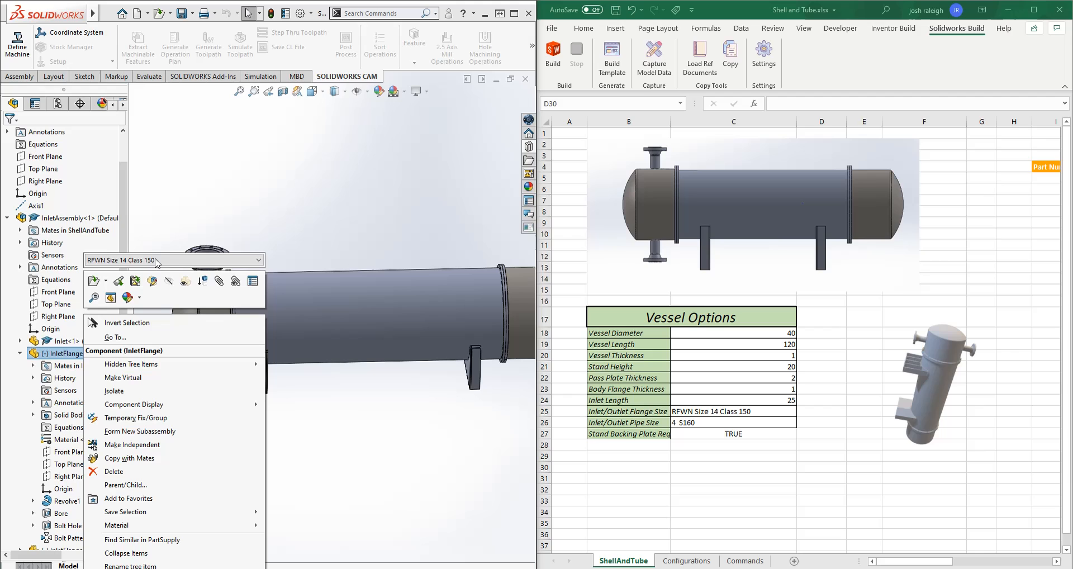
{"action": "left_click", "coordinate": [257, 260]}
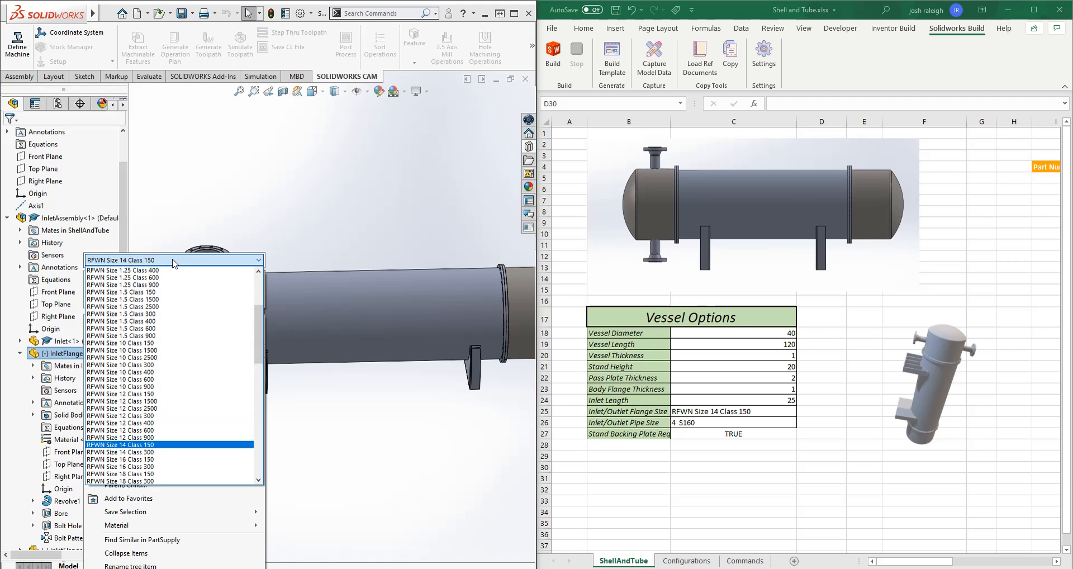
{"action": "left_click", "coordinate": [121, 445]}
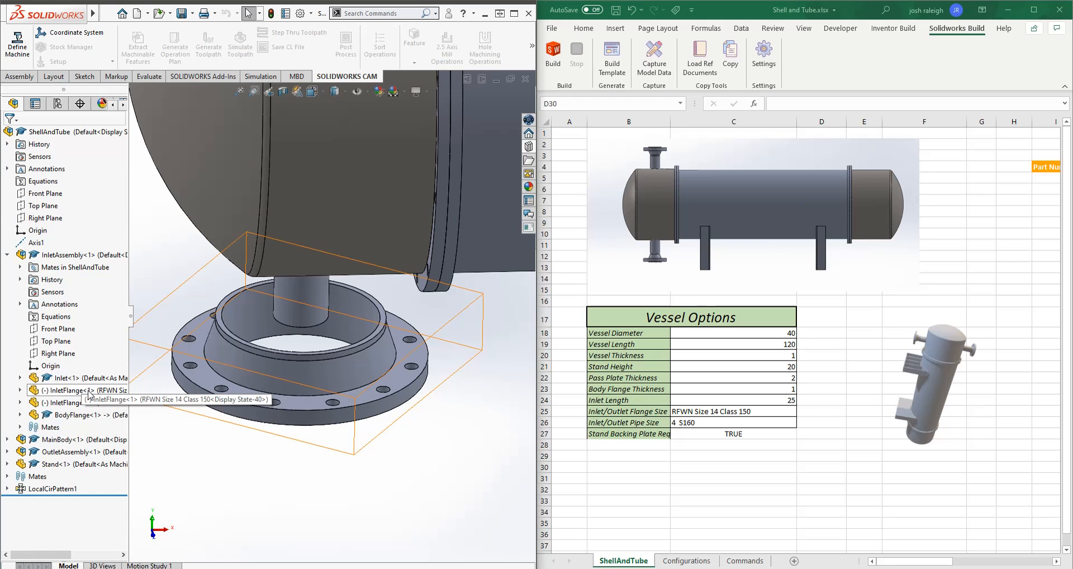
{"action": "left_click", "coordinate": [72, 390]}
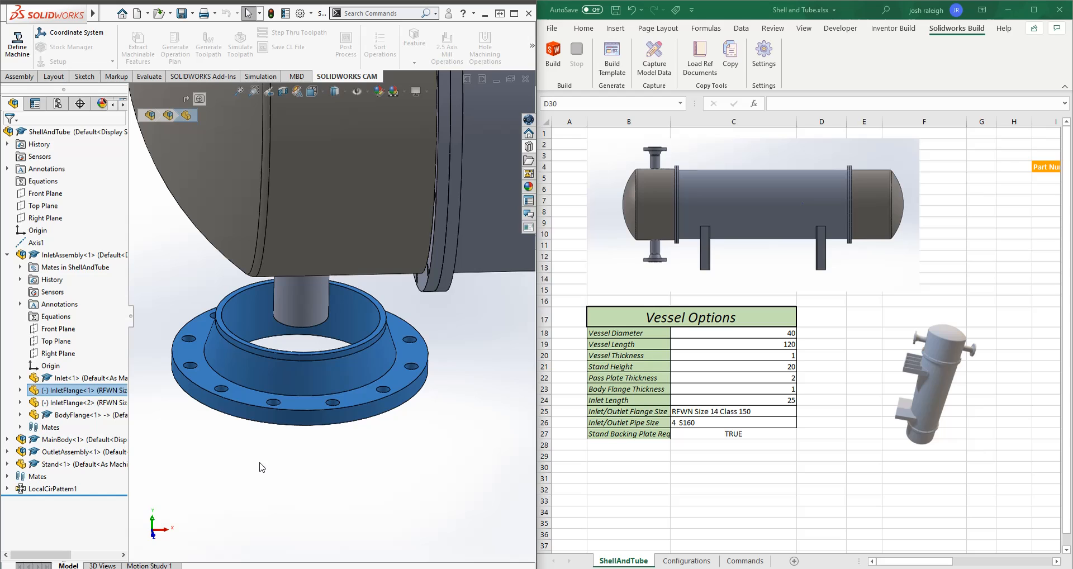
{"action": "mouse_move", "coordinate": [396, 477]}
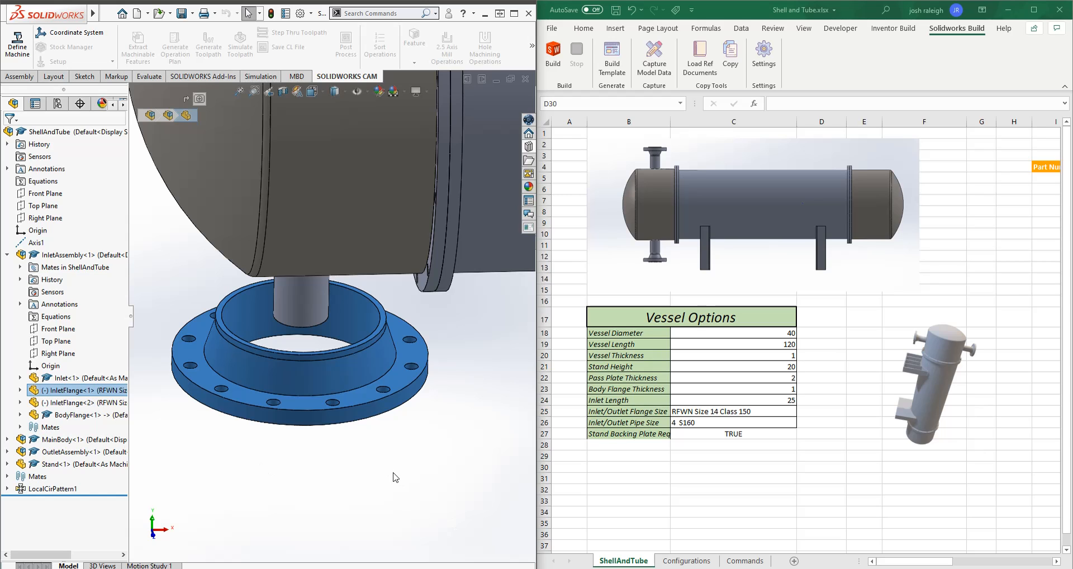
{"action": "left_click", "coordinate": [732, 412]}
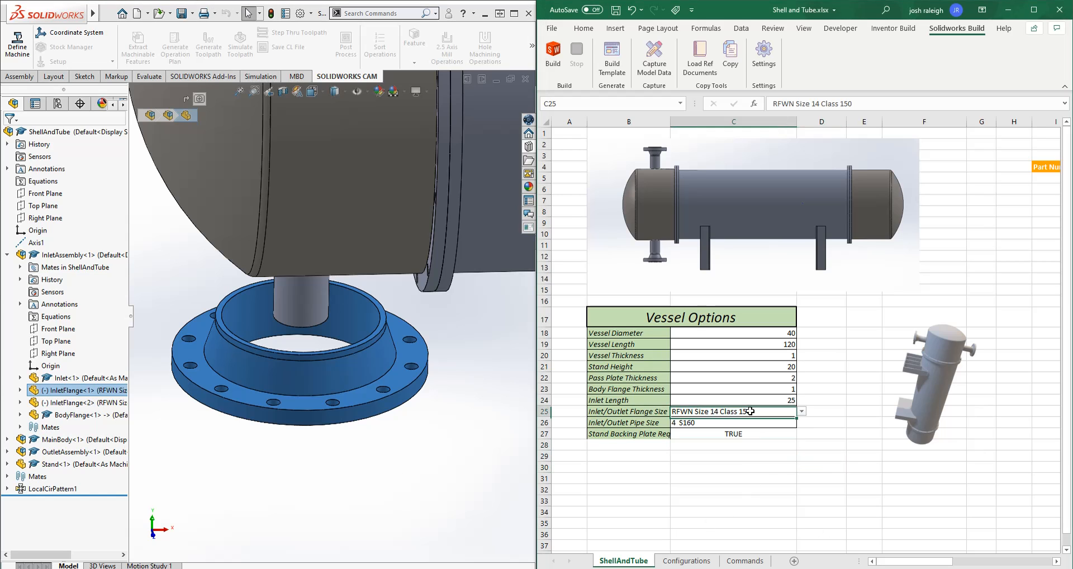
- Move the dimension blocks lower and place the Inlet and Outlet Pipe configuration rows under the flange commands
{"action": "left_click", "coordinate": [820, 493]}
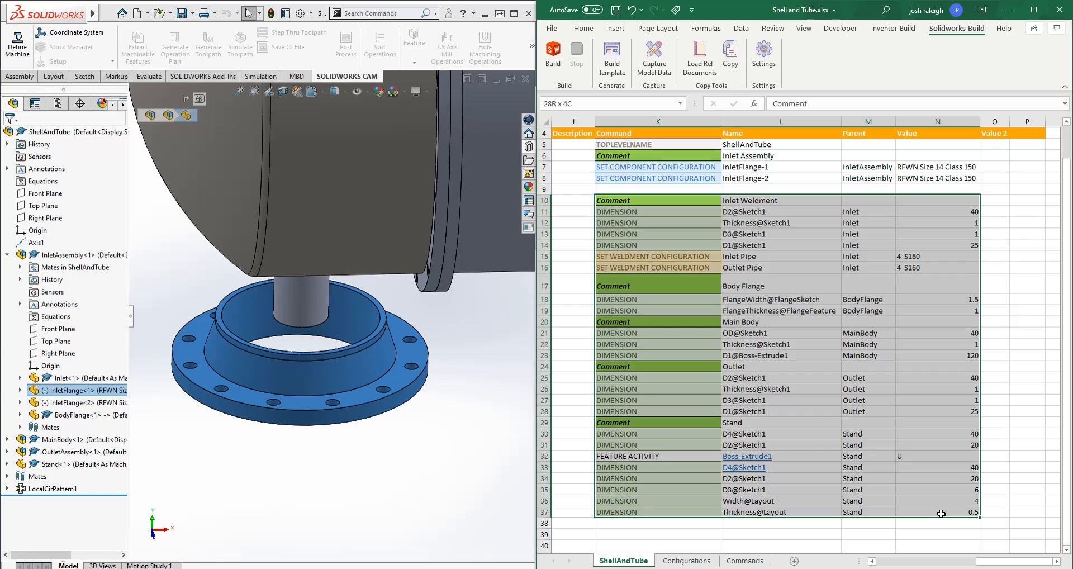
{"action": "left_click", "coordinate": [656, 256]}
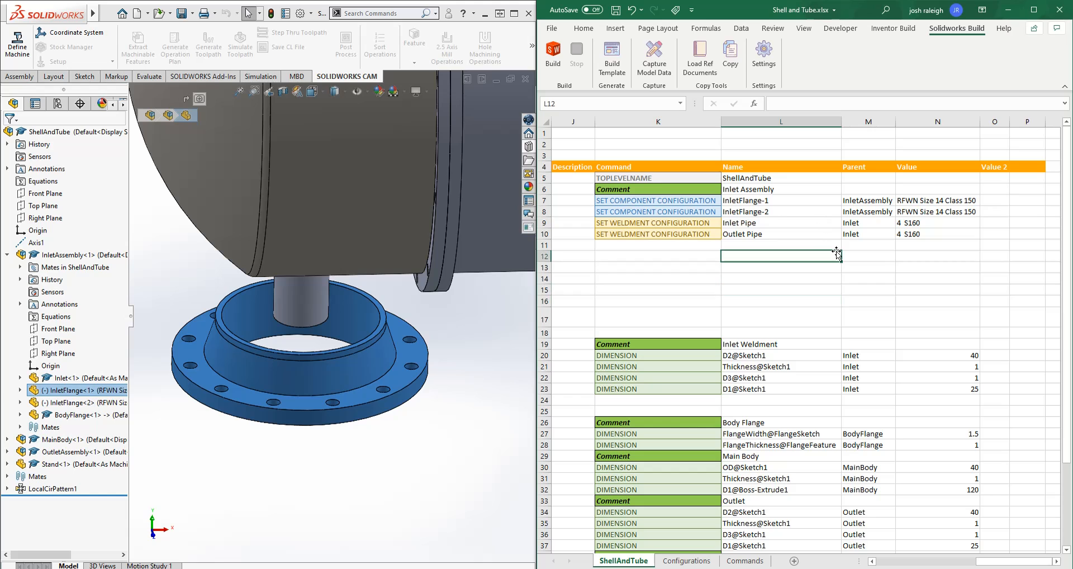
{"action": "left_click", "coordinate": [936, 244]}
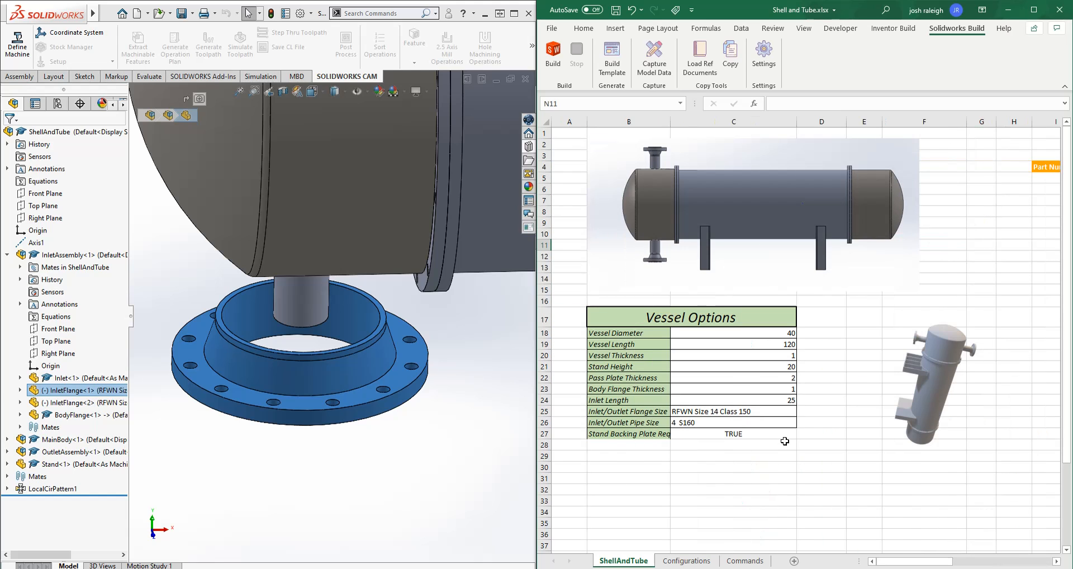
- Choose pipe size 8 S80 and flange RFWN Size 8 Class 150, then rebuild the inlet
{"action": "left_click", "coordinate": [800, 422]}
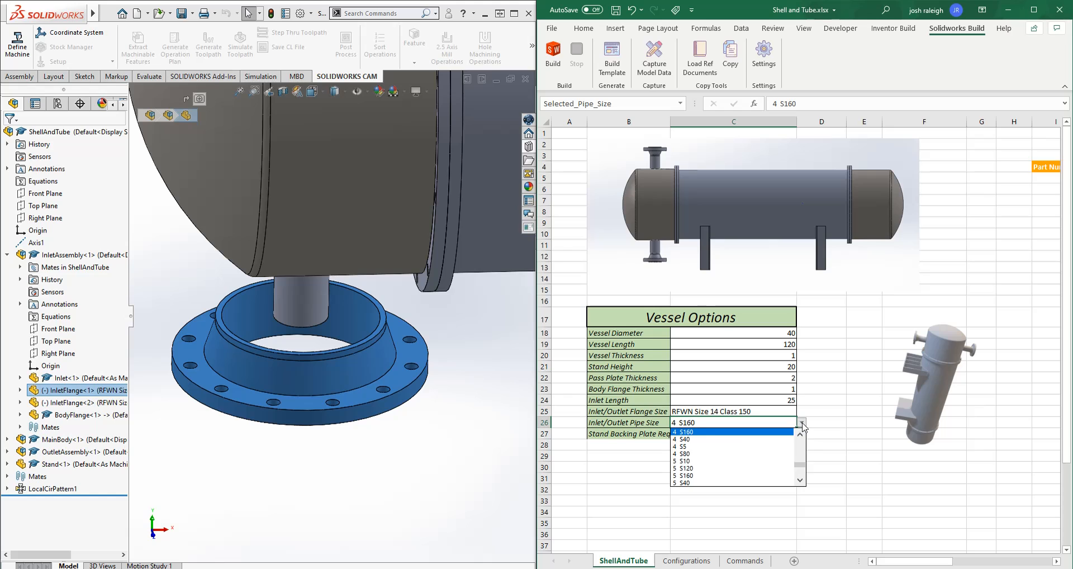
{"action": "scroll", "scroll_direction": "down", "scroll_amount": 3}
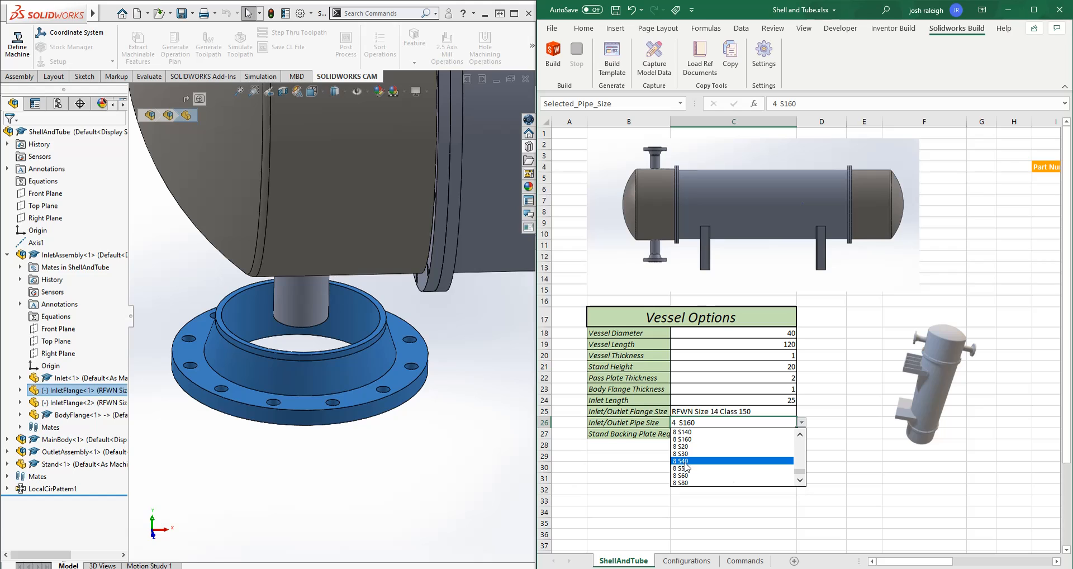
{"action": "left_click", "coordinate": [681, 482]}
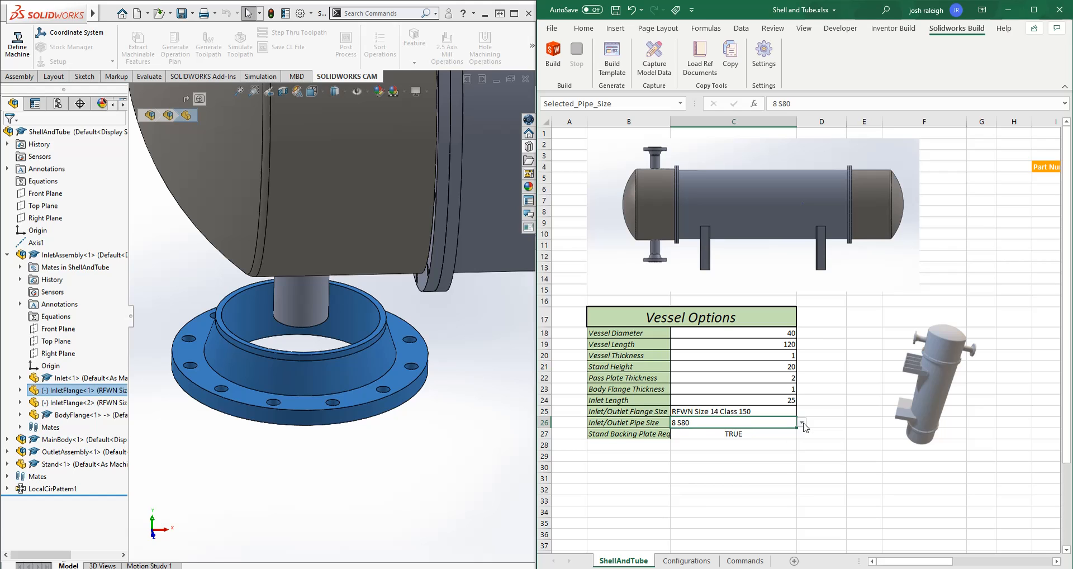
{"action": "left_click", "coordinate": [800, 411]}
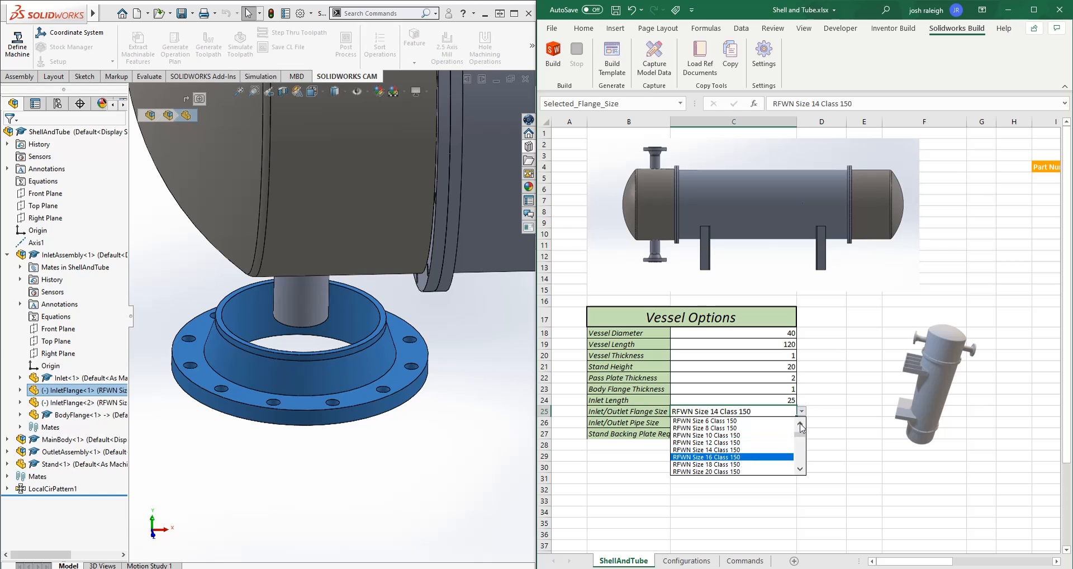
{"action": "left_click", "coordinate": [705, 428]}
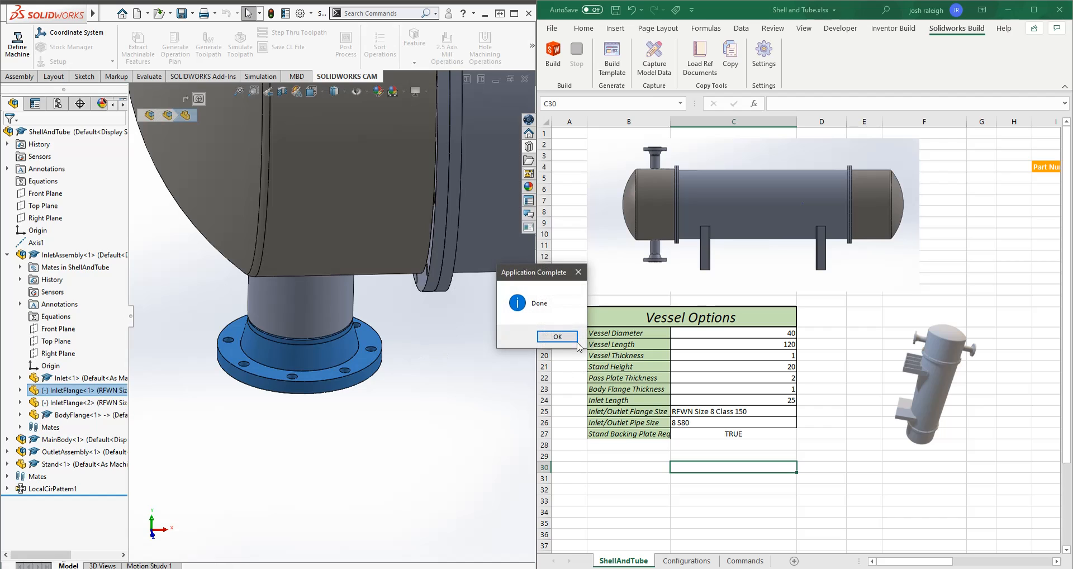
{"action": "left_click", "coordinate": [556, 337]}
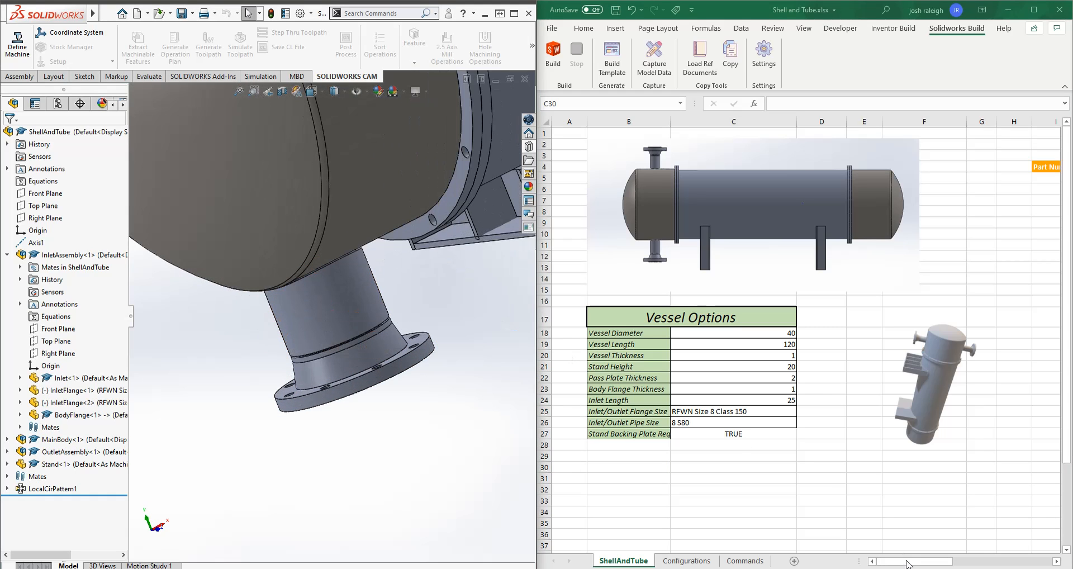
{"action": "scroll", "scroll_direction": "right", "scroll_amount": 3}
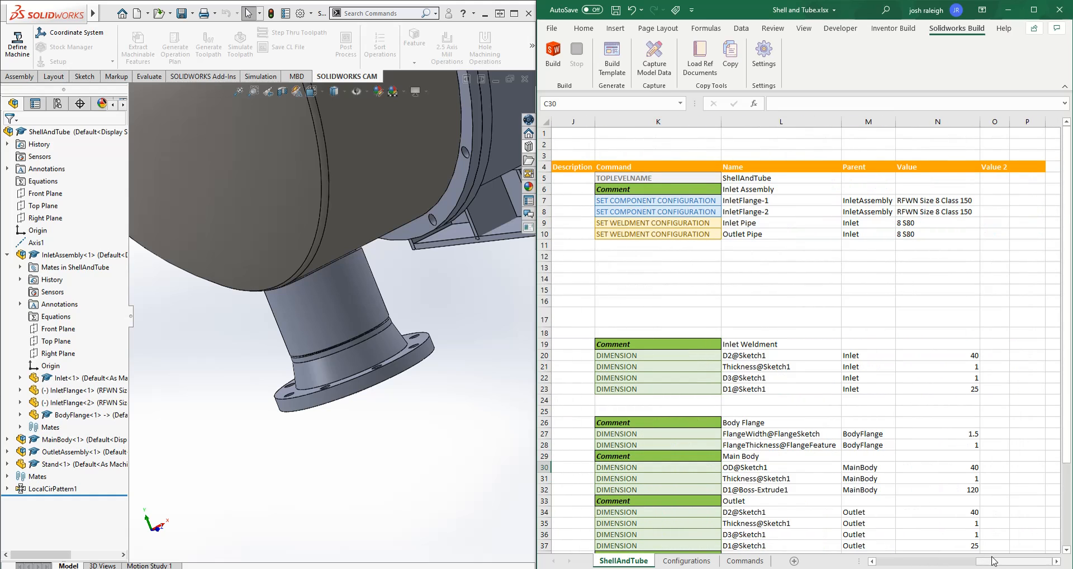
{"action": "left_click", "coordinate": [779, 268]}
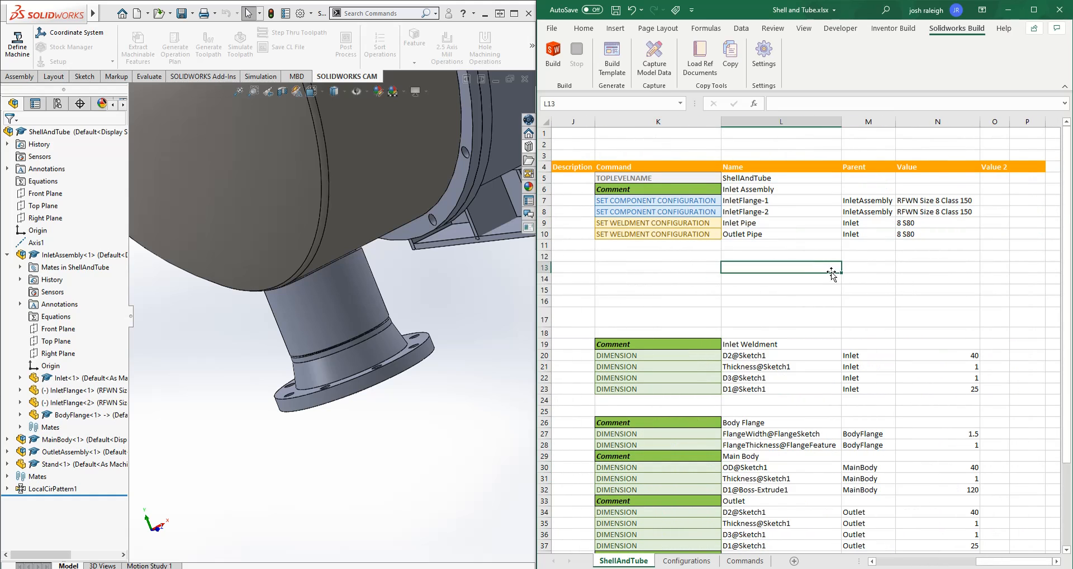
{"action": "left_click", "coordinate": [936, 200]}
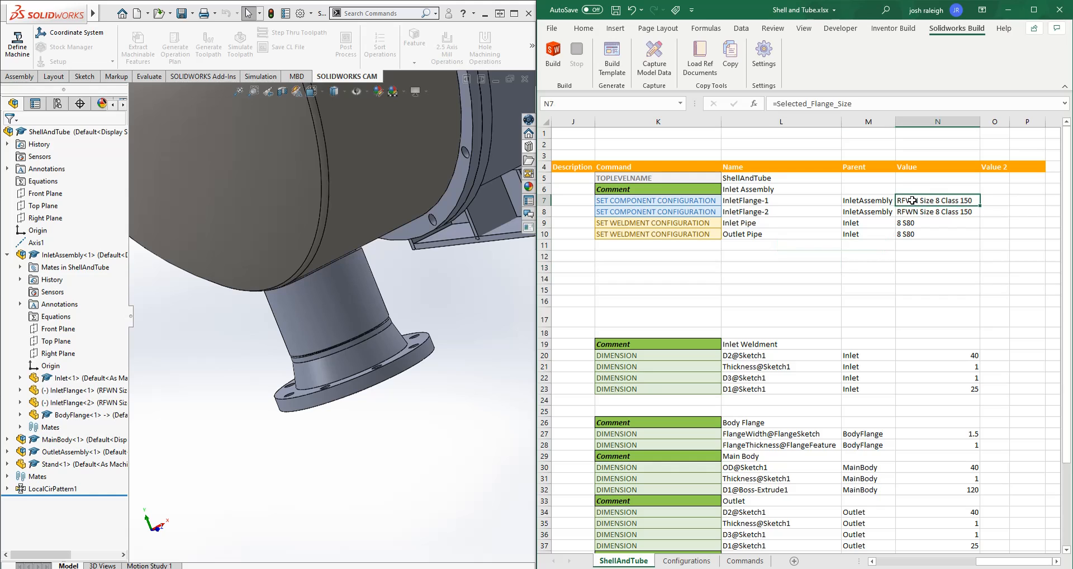
{"action": "left_click", "coordinate": [326, 307]}
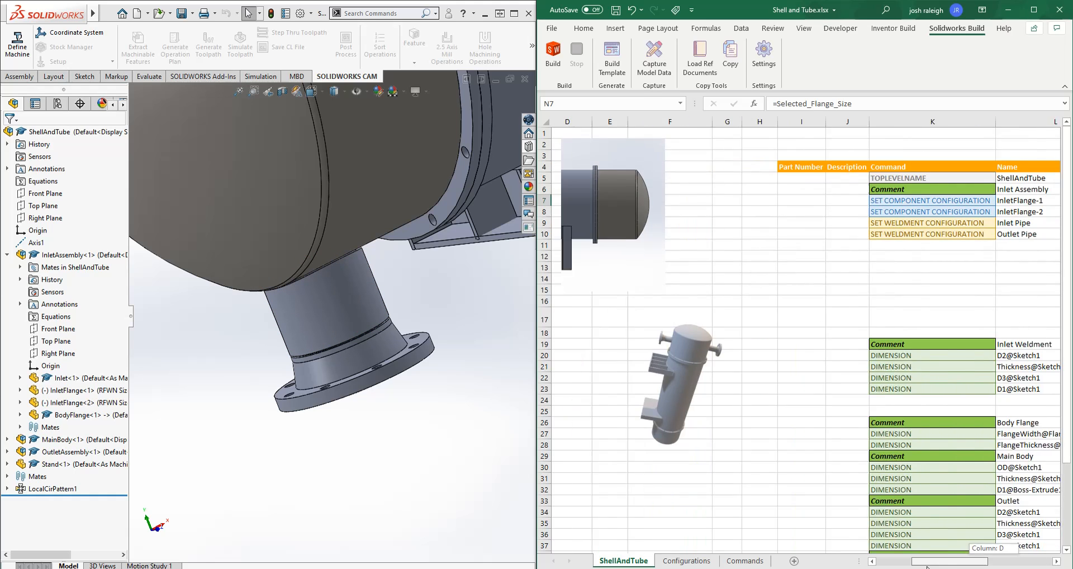
{"action": "scroll", "scroll_direction": "right", "scroll_amount": 3}
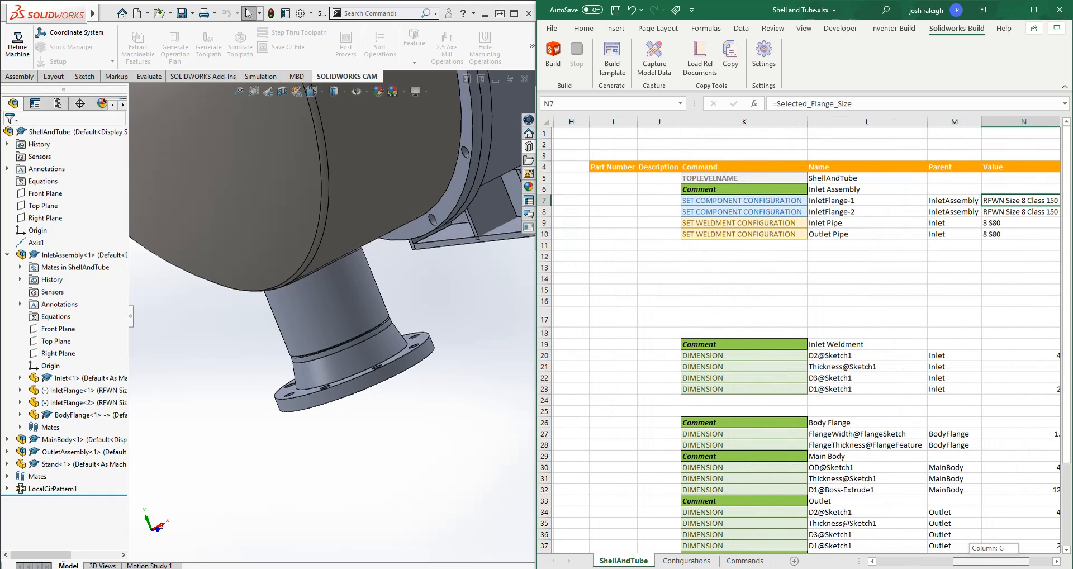